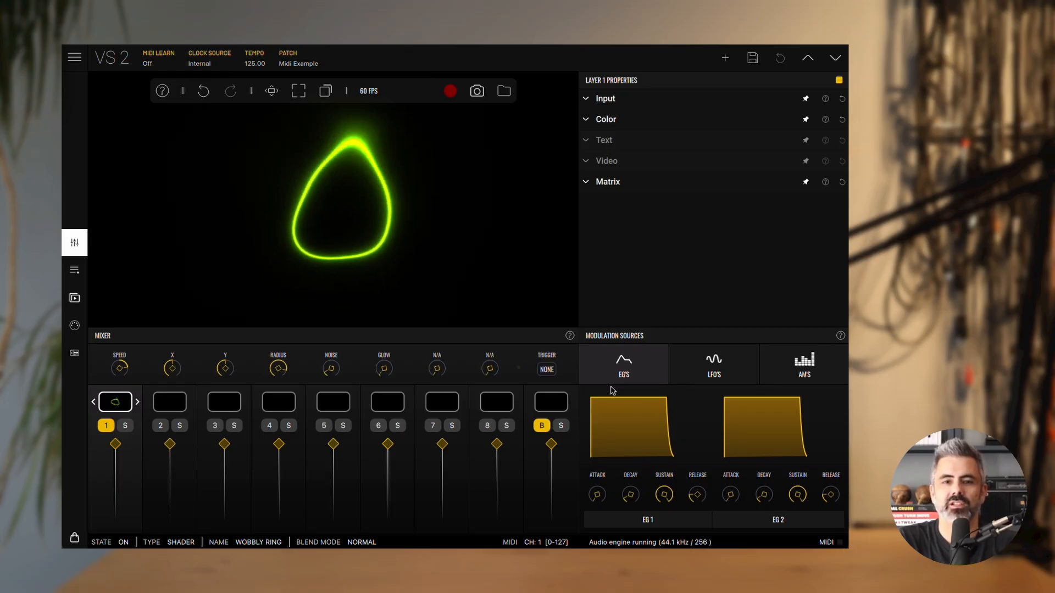
mouse_move(531, 365)
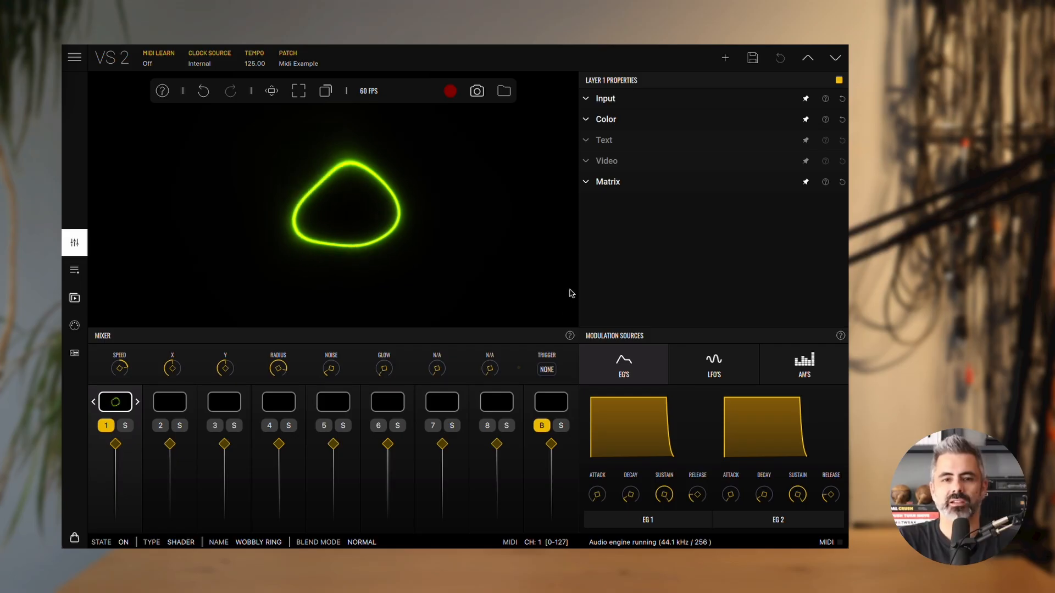
Open and close layer 1's input settings, then expand the Matrix section
left_click(603, 98)
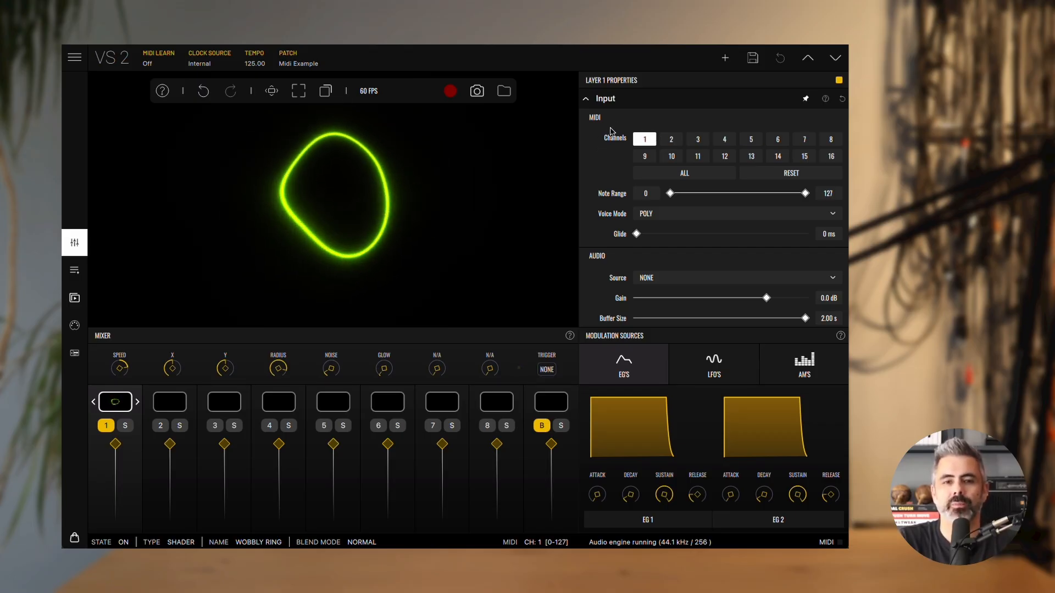
left_click(605, 98)
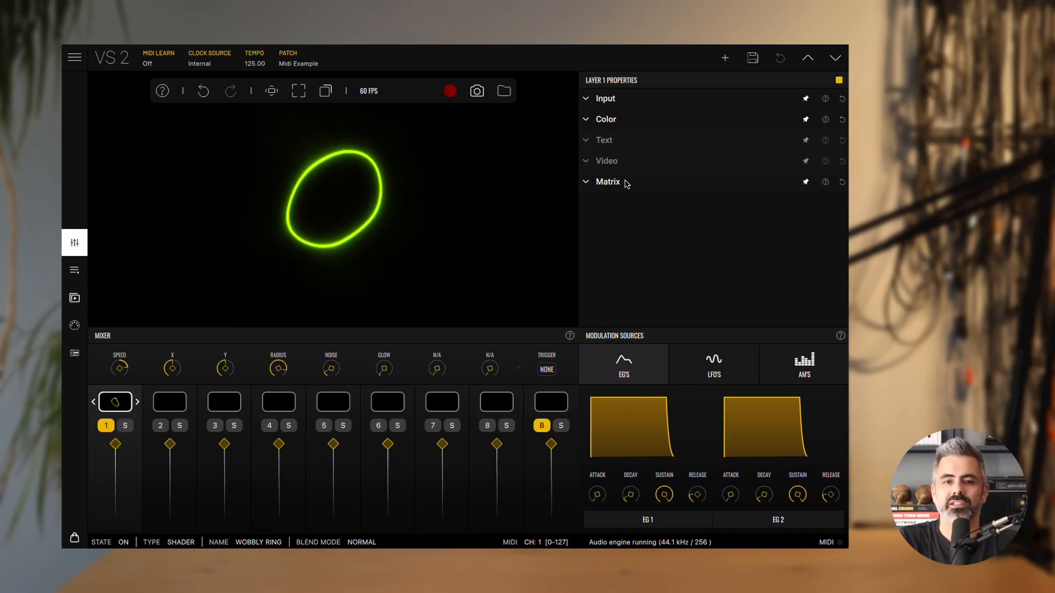
left_click(608, 182)
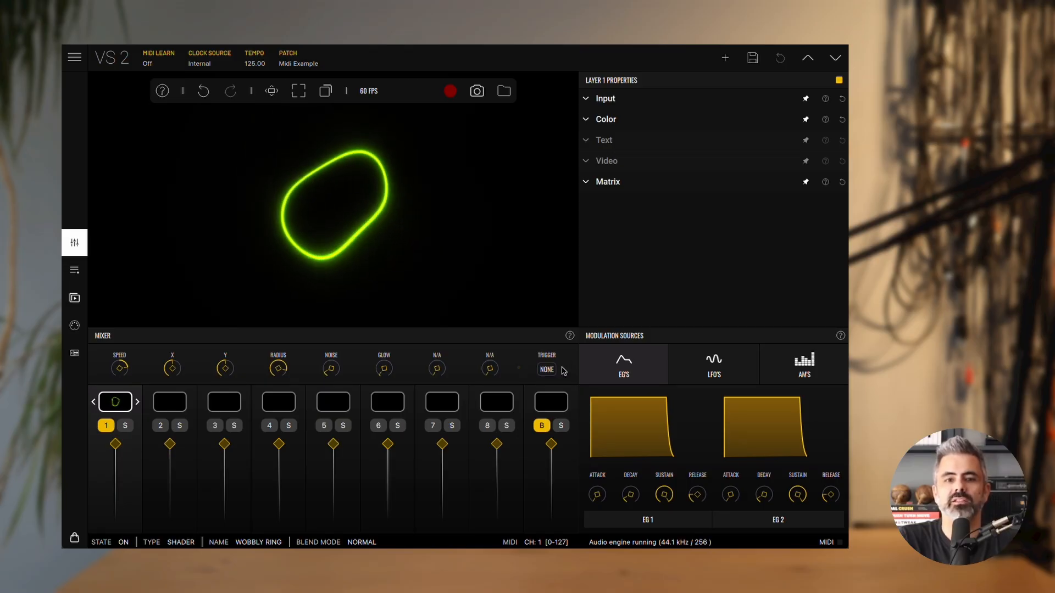
Switch layer 1's trigger to MIDI and back to none, showing the EG 1 to alpha routing
left_click(545, 369)
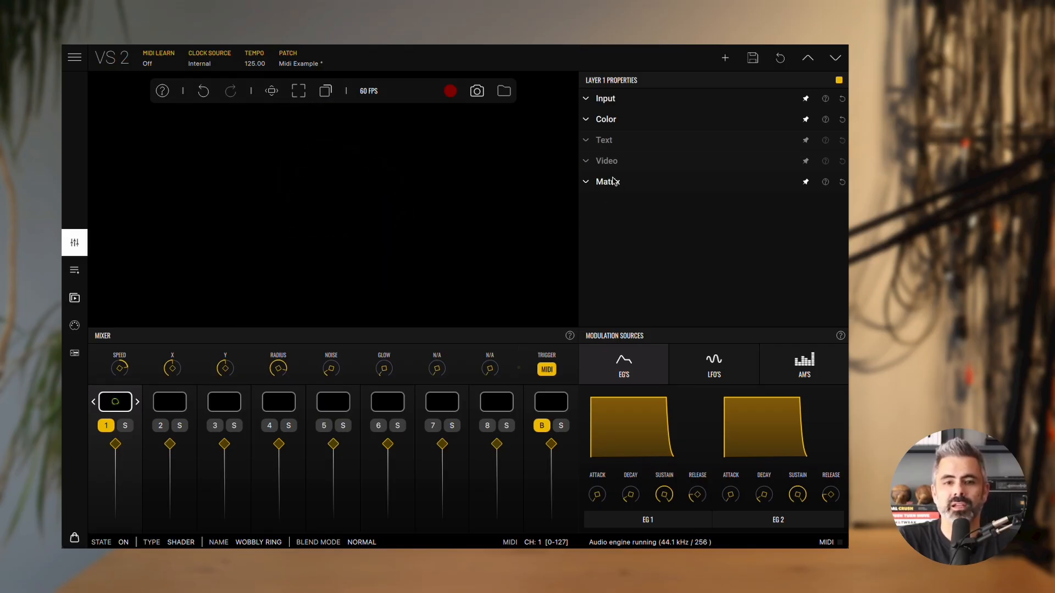
left_click(608, 182)
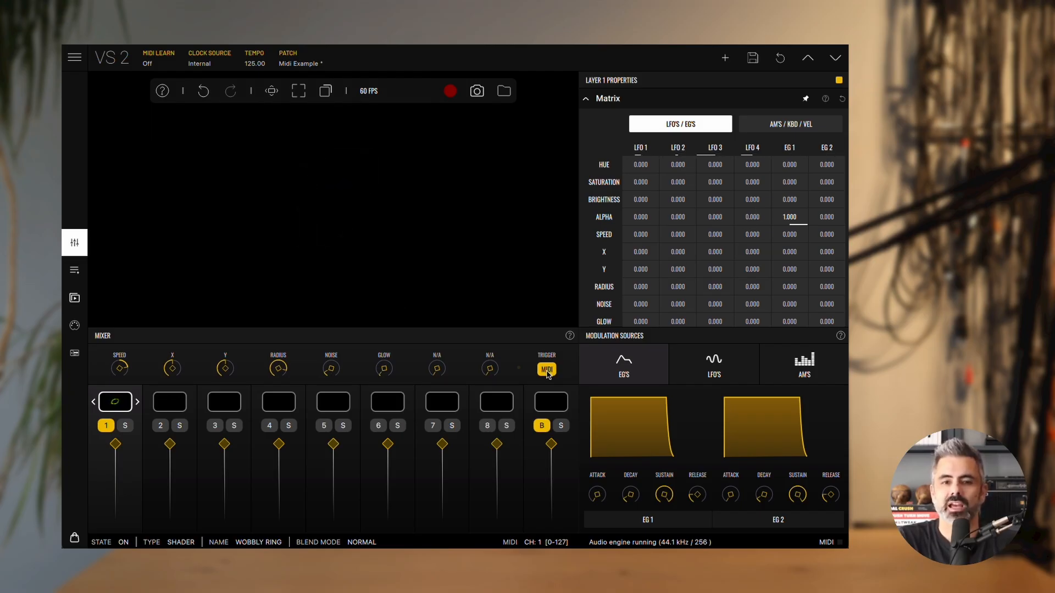
left_click(546, 369)
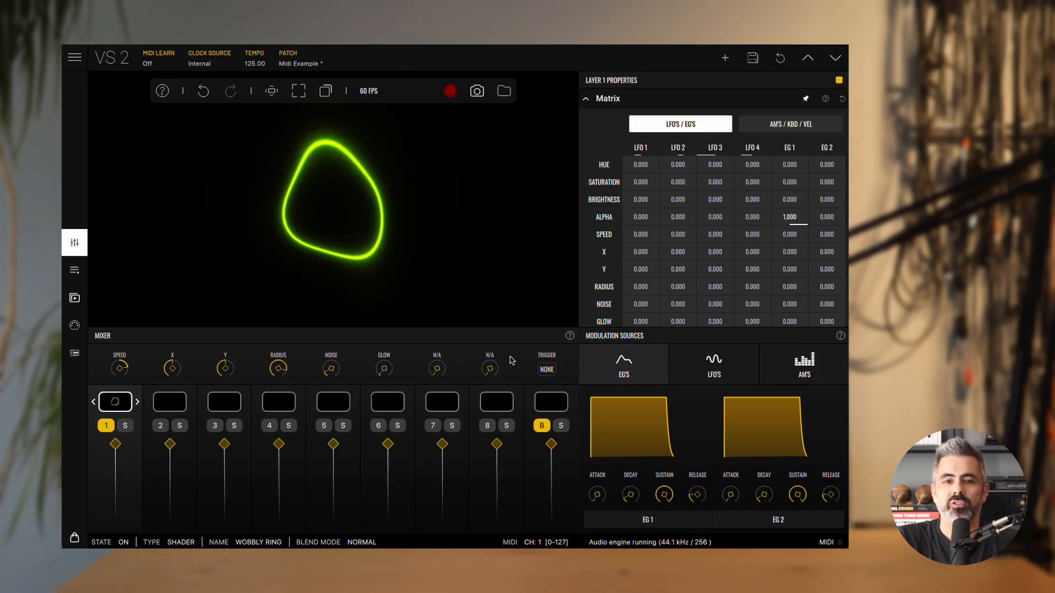
Toggle layer 1's trigger to MIDI and back, adjust its output fader, and collapse the matrix
left_click(546, 369)
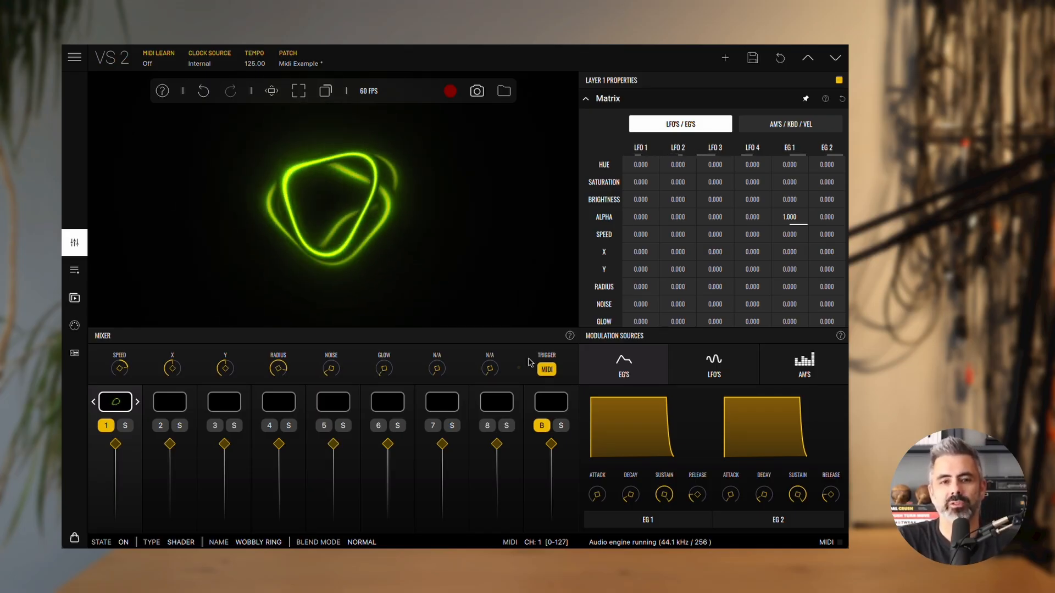
left_click(546, 370)
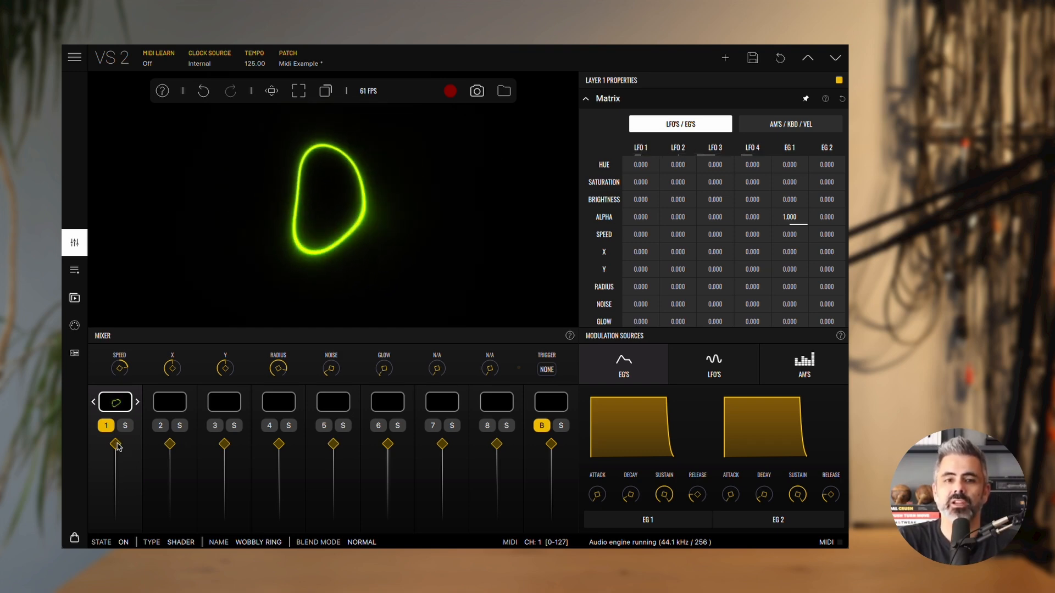
left_click_drag(116, 446, 116, 498)
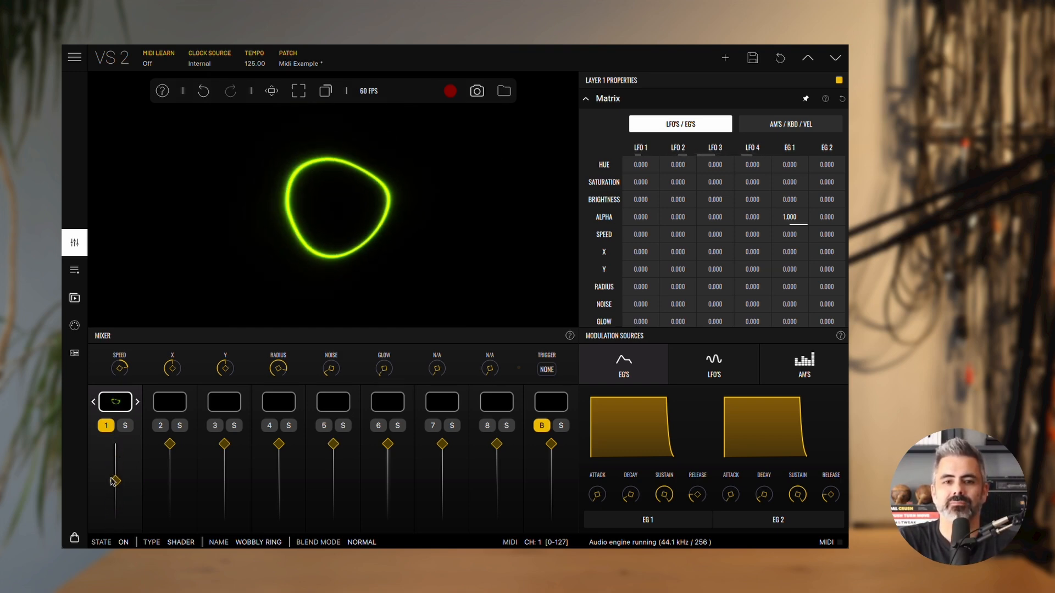
left_click(585, 98)
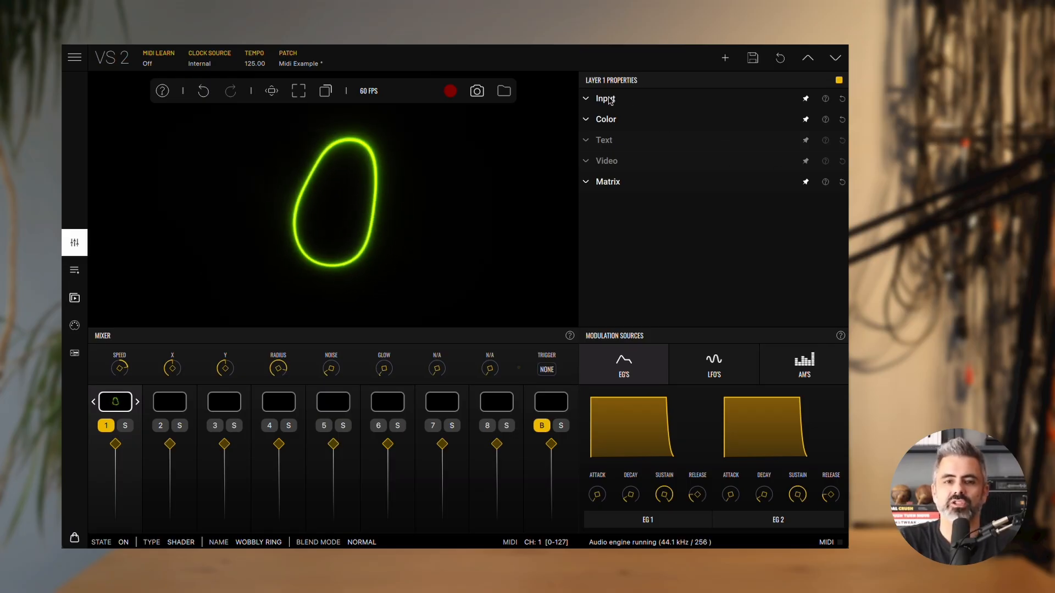
Set layer 1's MIDI input to channel 1 only after trying all sixteen channels
left_click(605, 98)
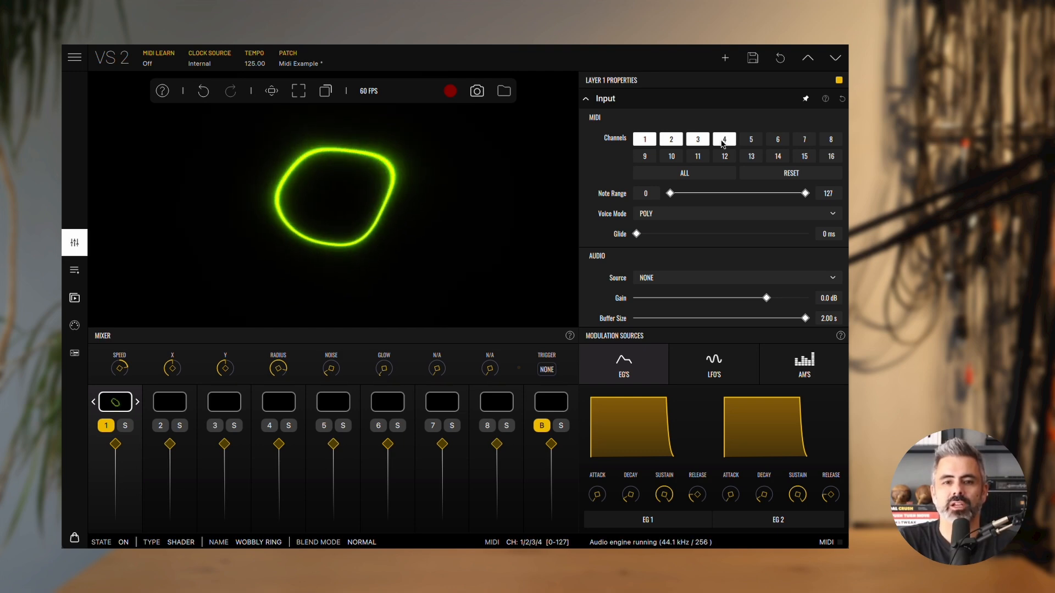
left_click(670, 139)
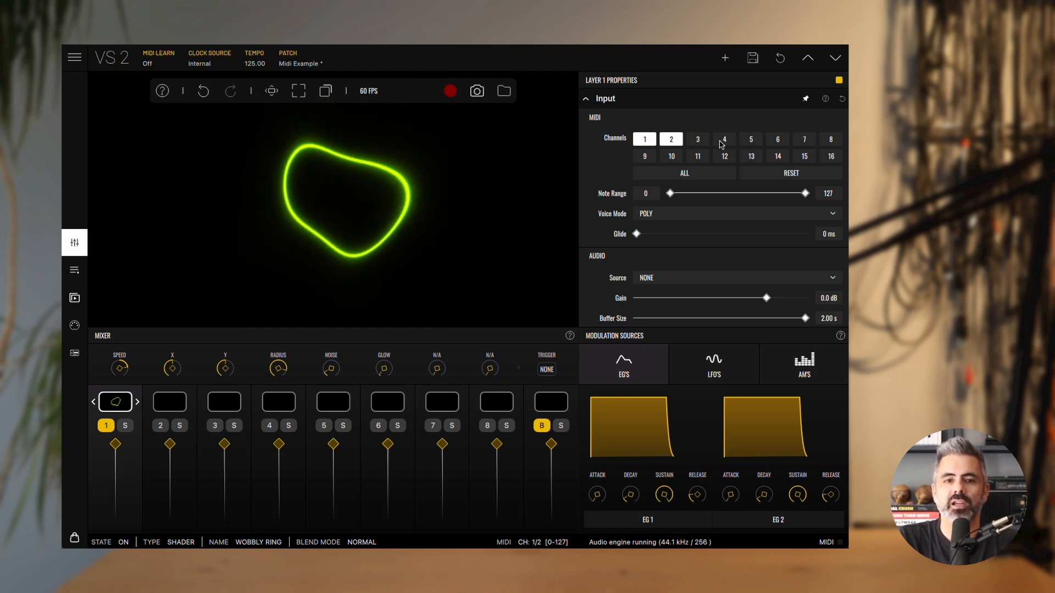
left_click(683, 173)
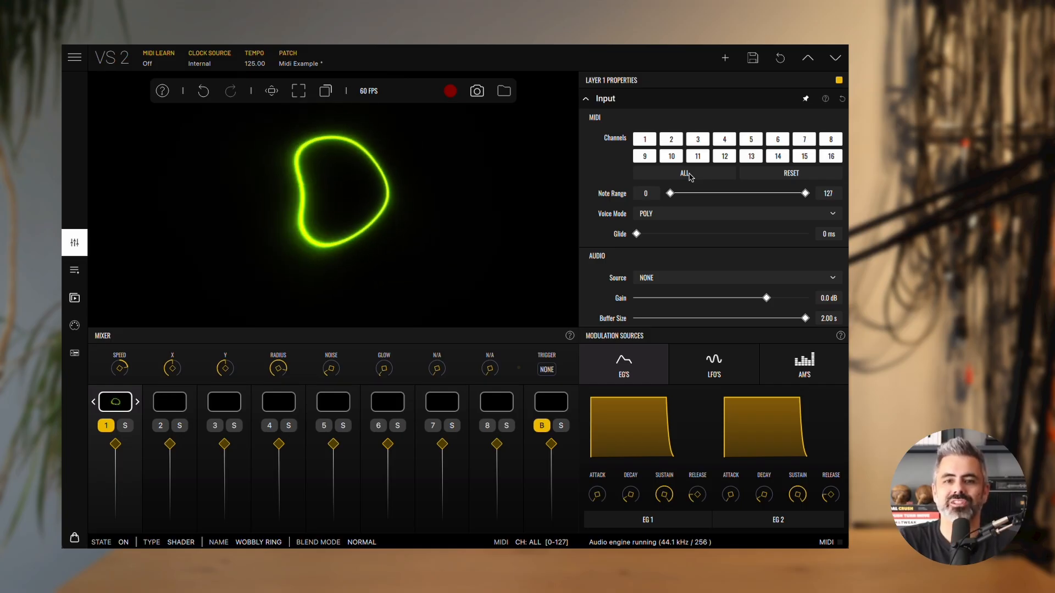
left_click(644, 139)
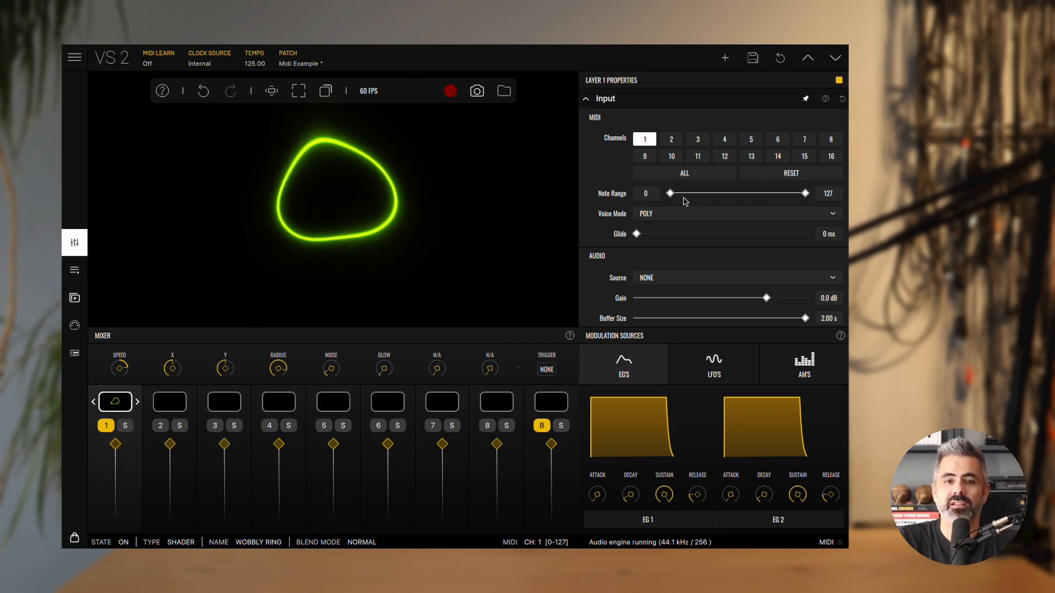
Try narrower note ranges, then leave the layer's note range at 0–127
left_click_drag(670, 194, 705, 194)
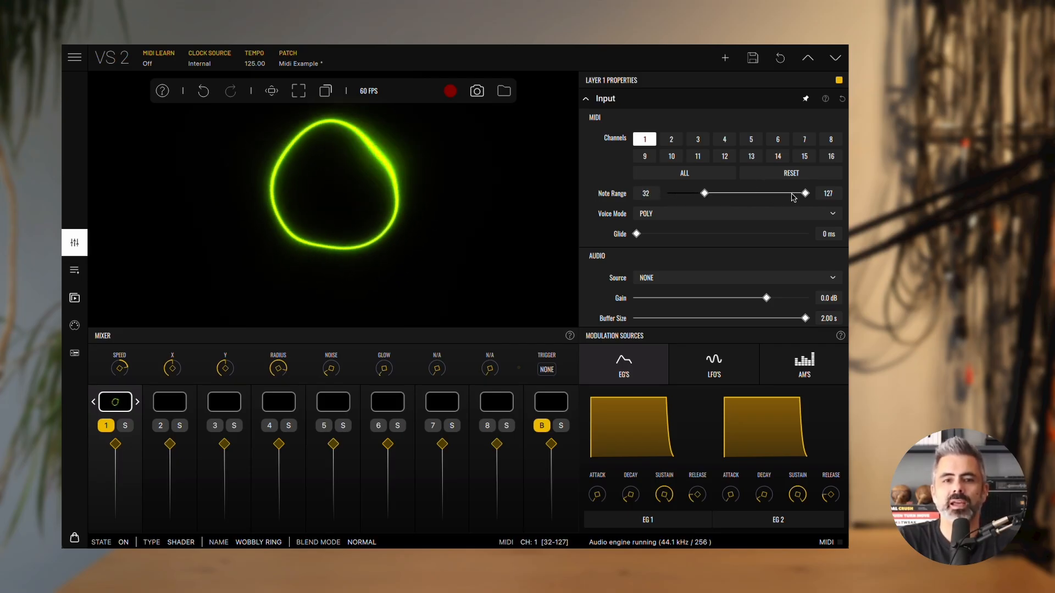
left_click_drag(804, 194, 757, 194)
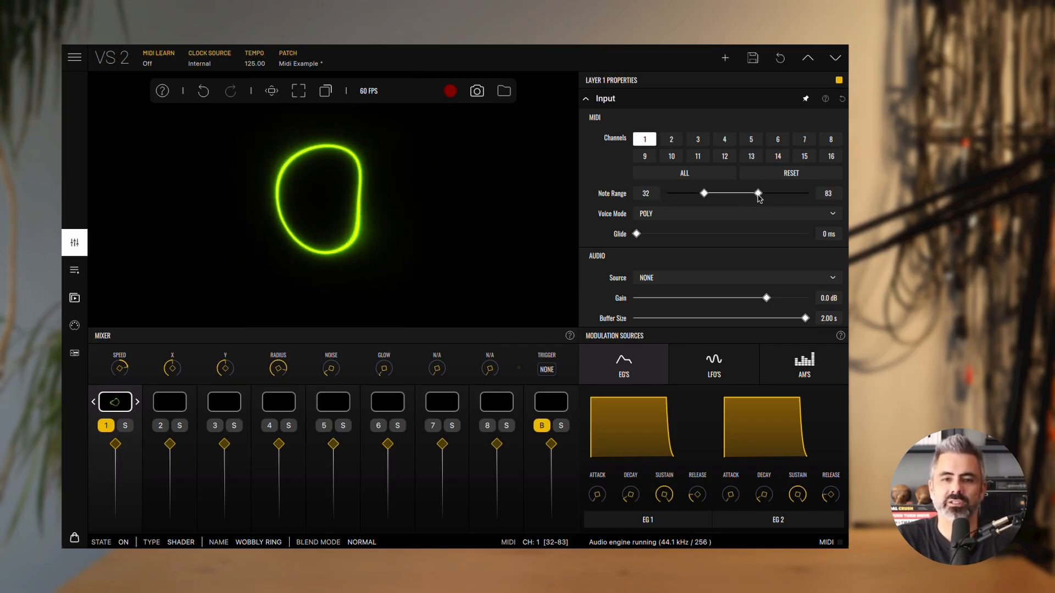
left_click_drag(758, 193, 806, 194)
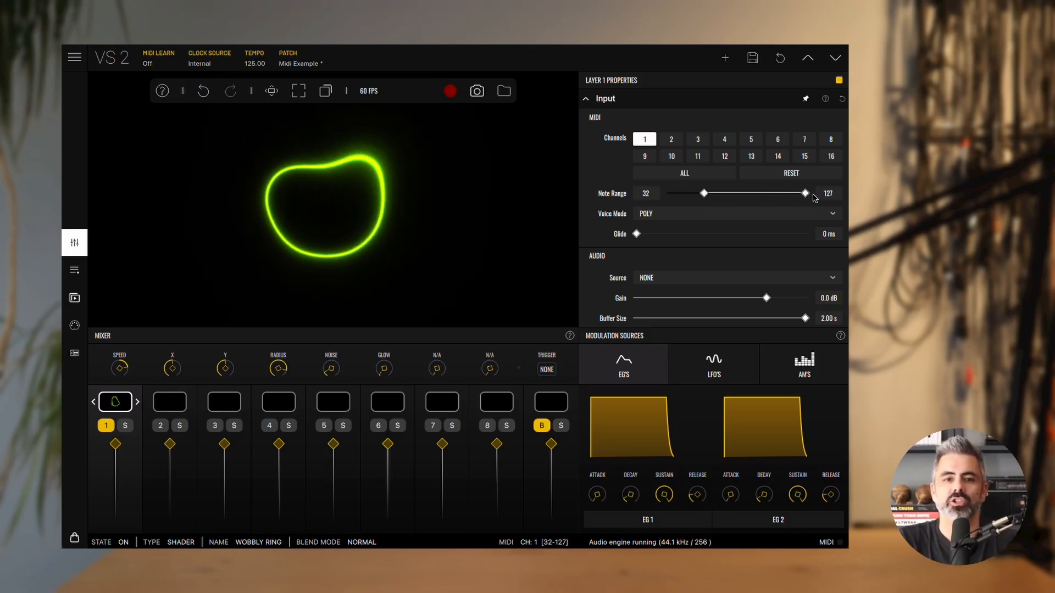
left_click_drag(705, 194, 726, 194)
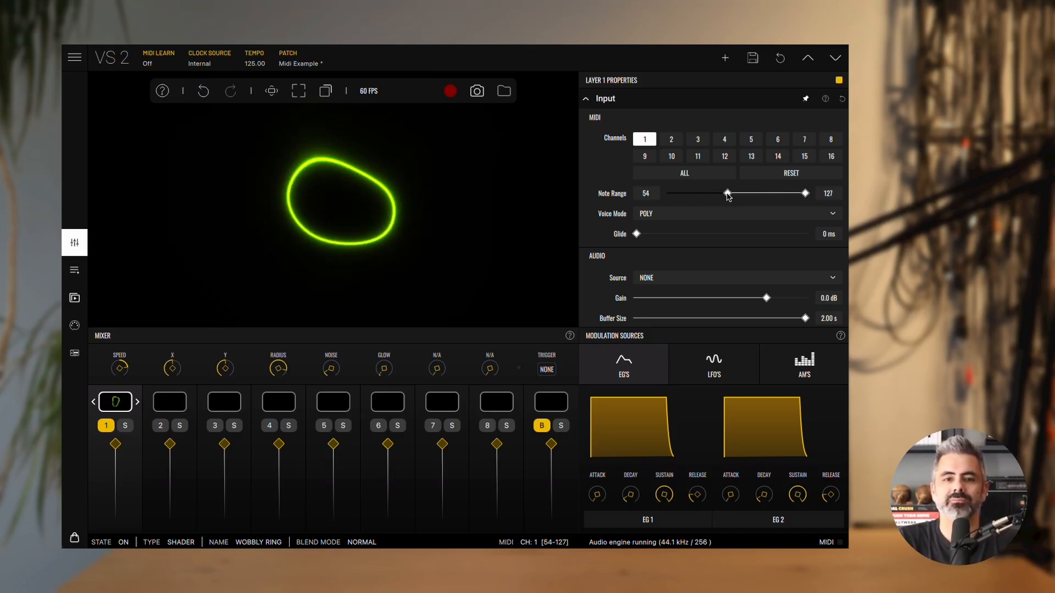
left_click_drag(726, 193, 670, 192)
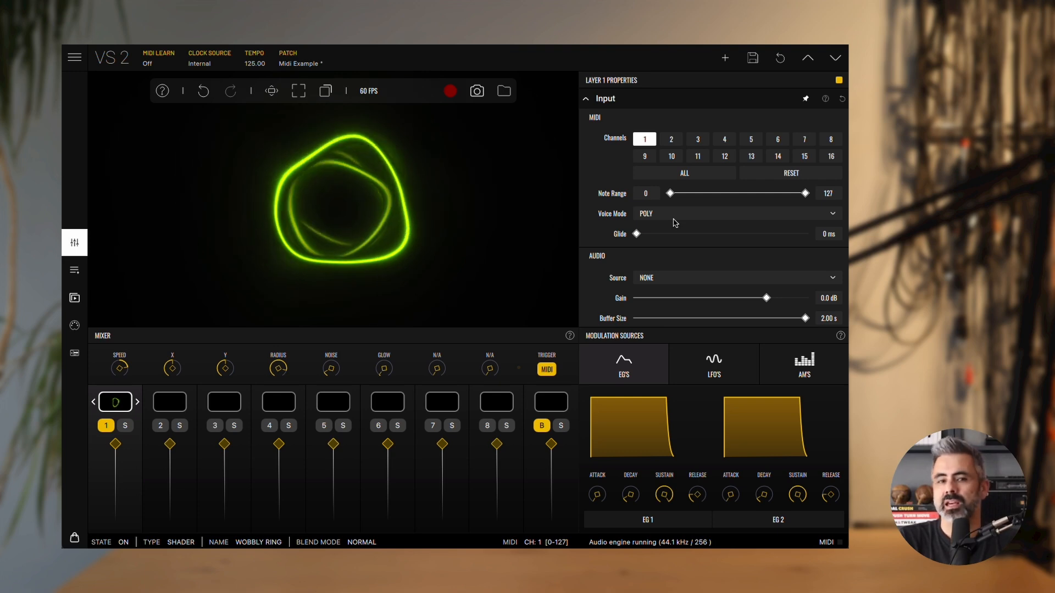
left_click(735, 213)
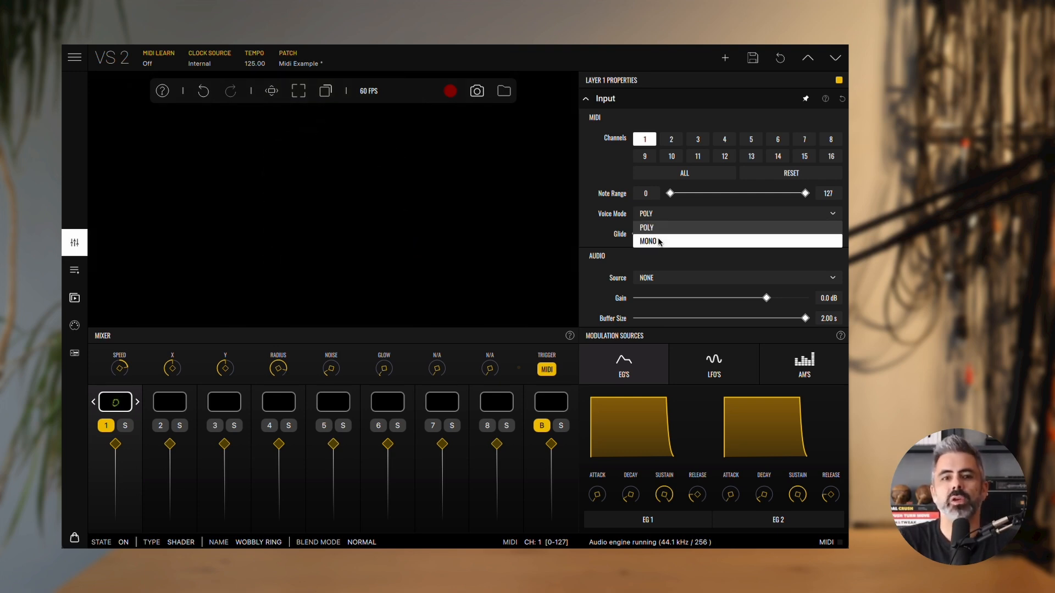
Switch layer 1's voice mode from poly to mono
left_click(647, 240)
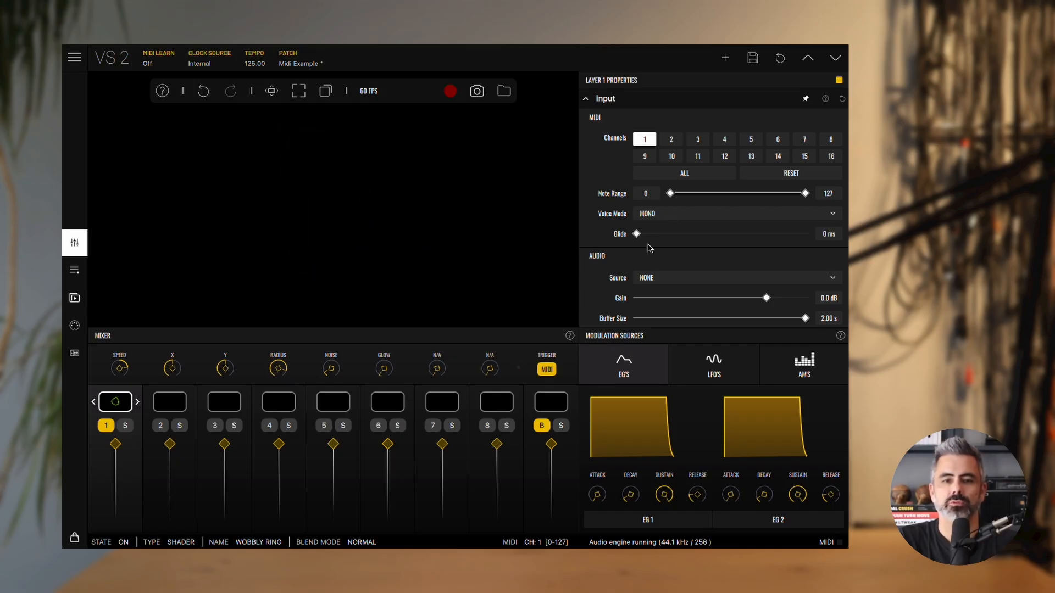
mouse_move(636, 234)
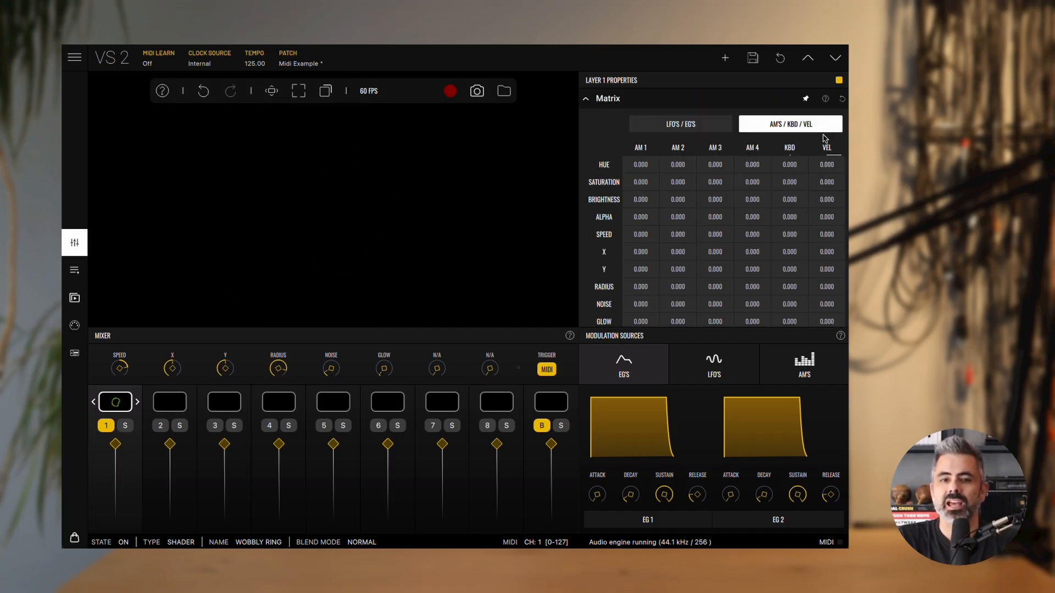
mouse_move(796, 257)
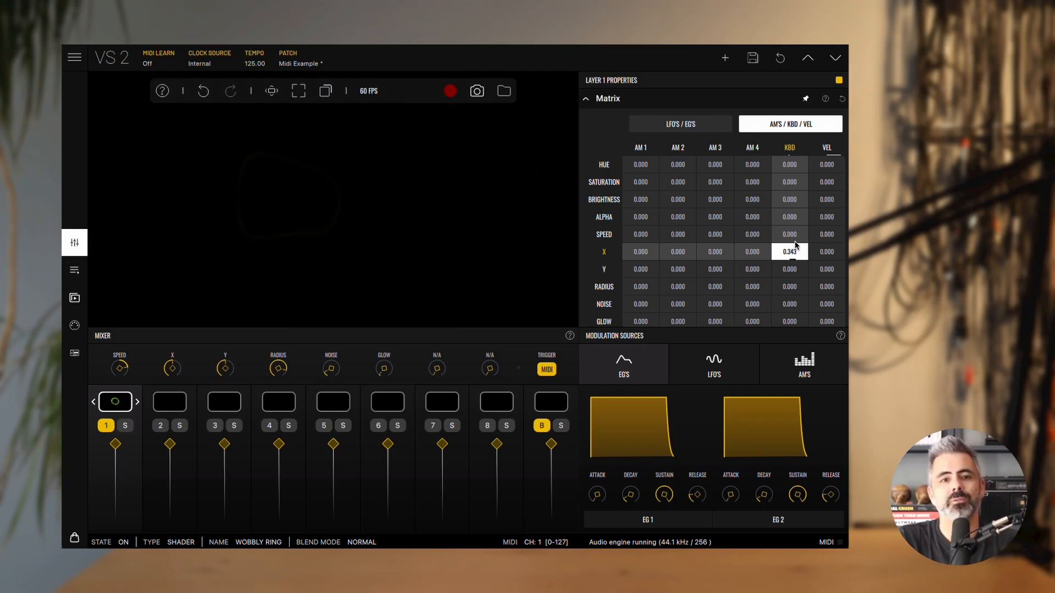
Set the KBD amount on layer 1's X row to 0.343
left_click_drag(789, 251, 789, 247)
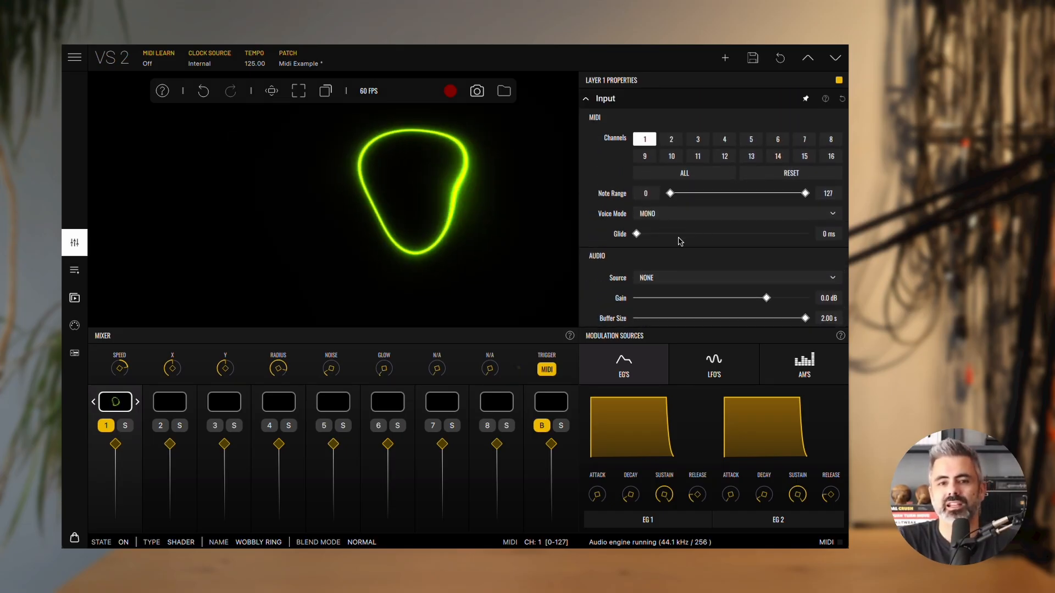
Raise layer 1's Glide slider so the ring slides between notes
left_click_drag(636, 234, 675, 234)
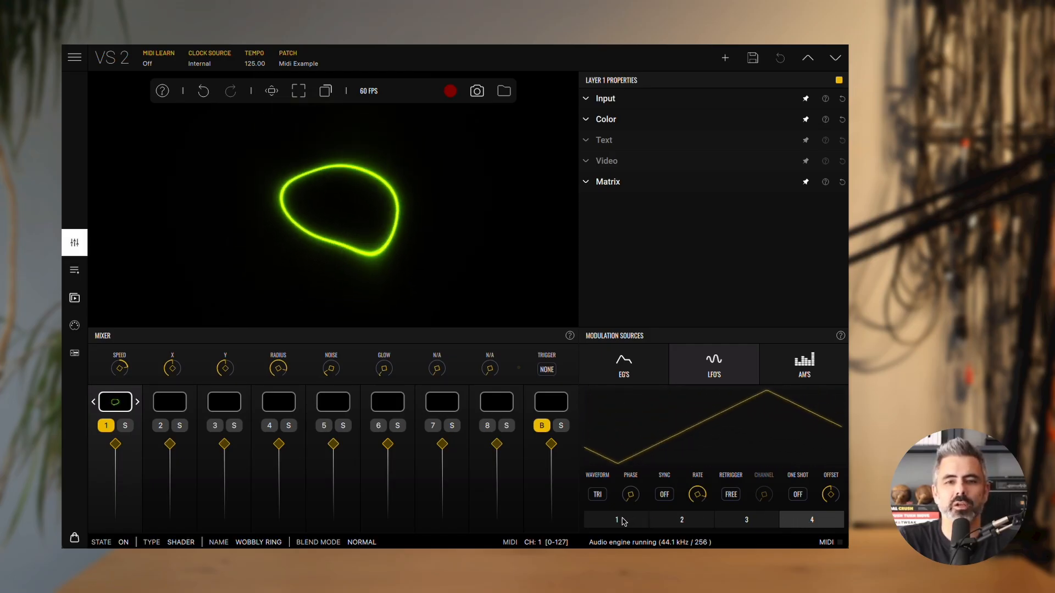
Select LFO 1 and cycle its waveform through SQUARE, F.SAW, D.SAW, R.SIN and SINE
left_click(596, 494)
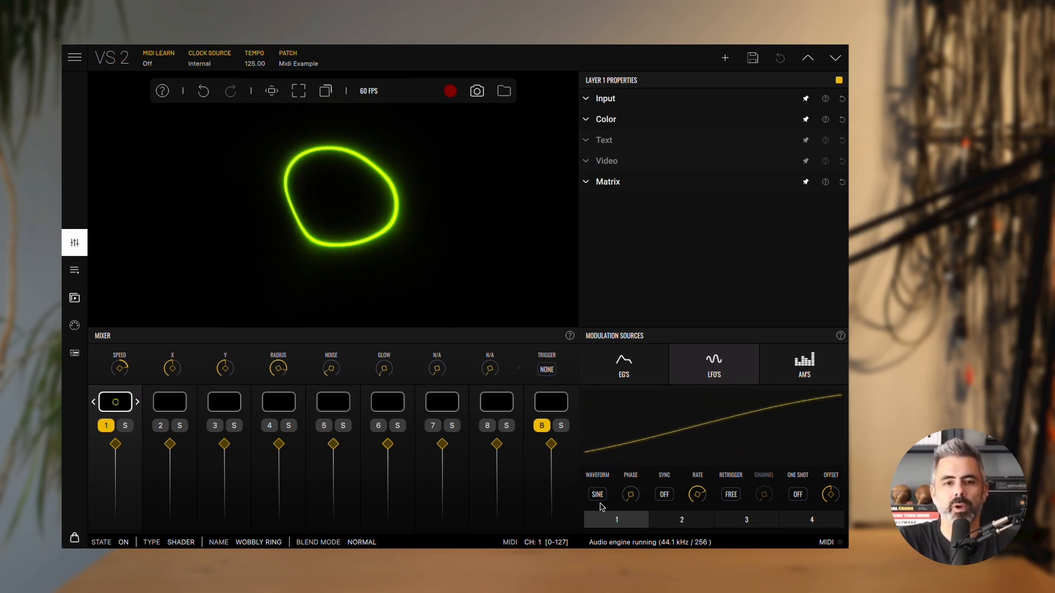
left_click(596, 494)
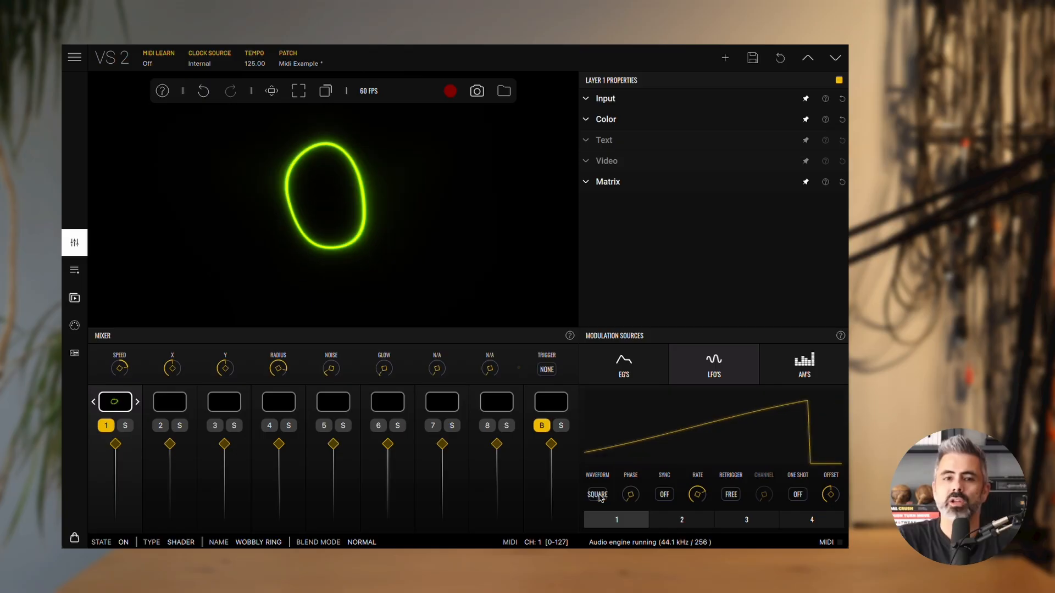
left_click(596, 494)
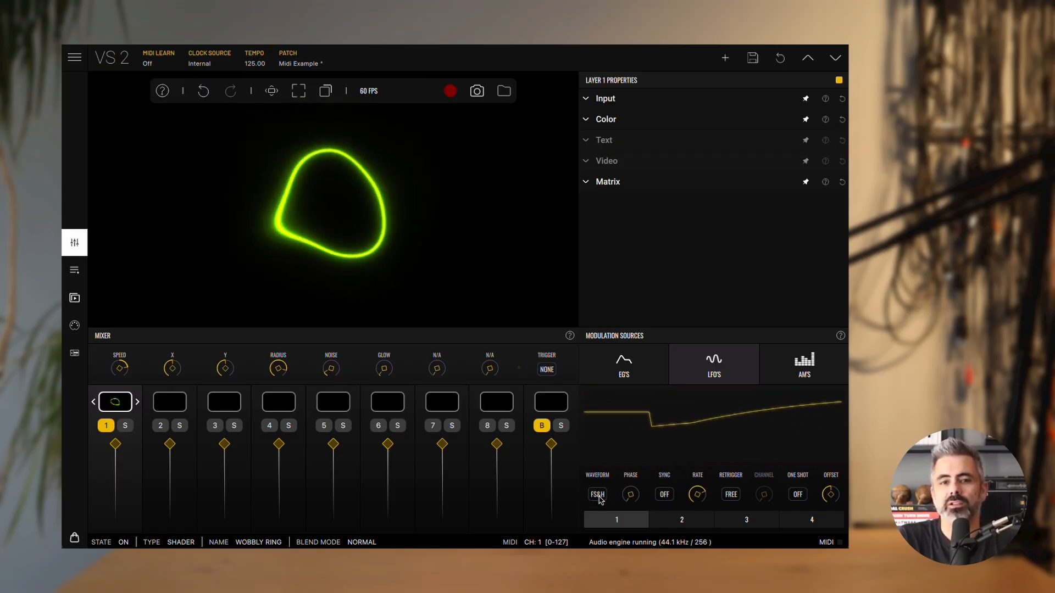
left_click(596, 494)
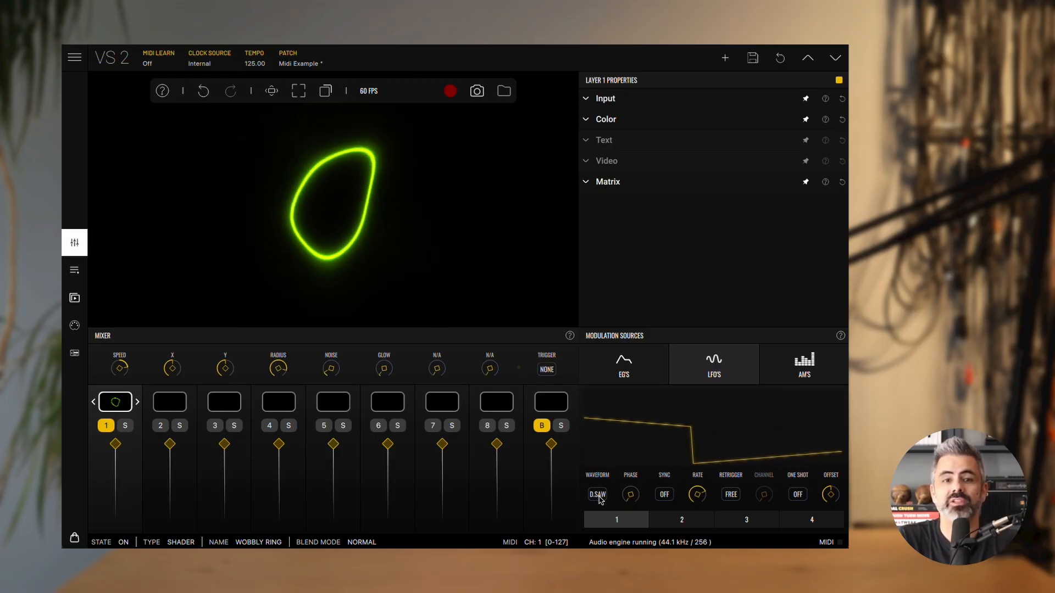
left_click(597, 494)
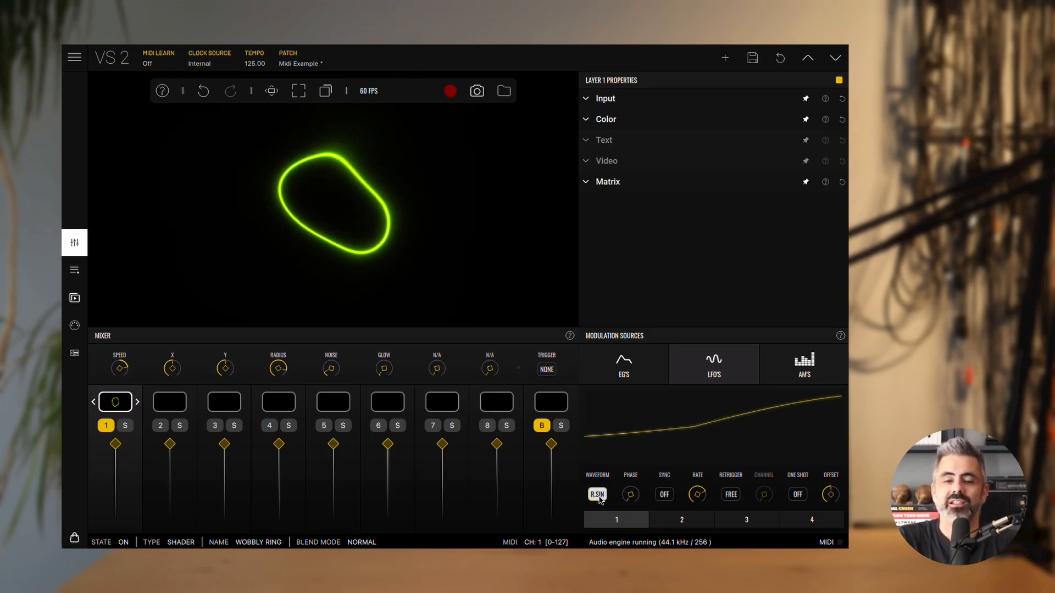
left_click(596, 494)
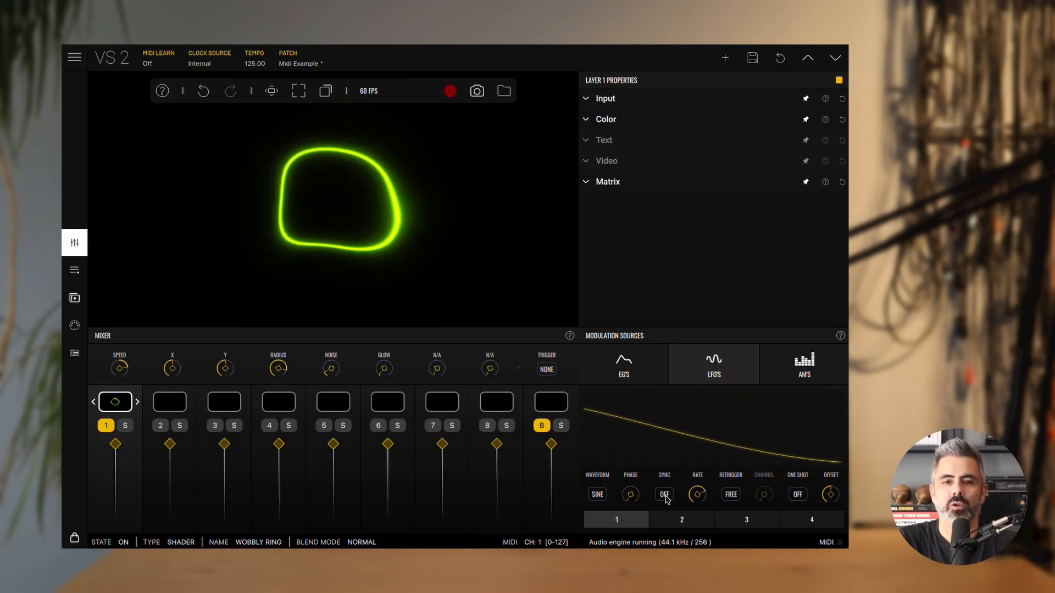
Toggle LFO 1 tempo sync on and off, then enable one-shot mode
left_click(664, 494)
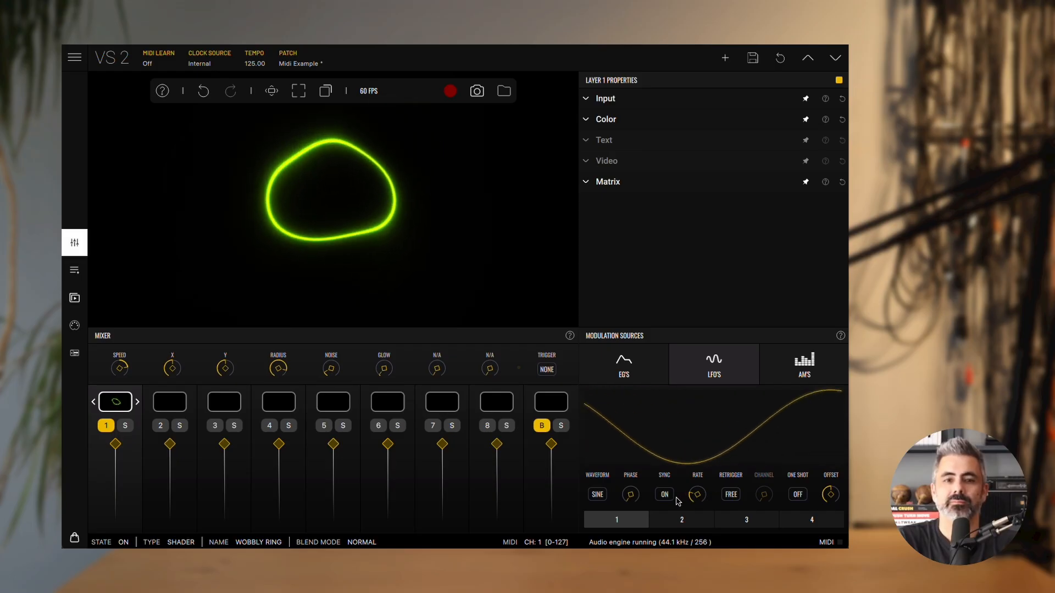
left_click(663, 494)
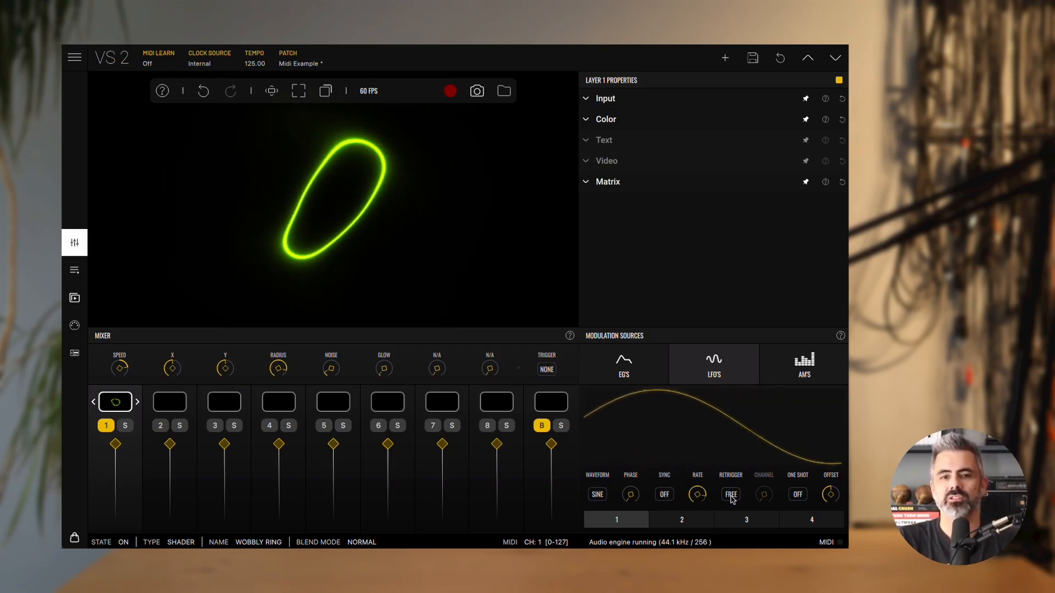
left_click(731, 494)
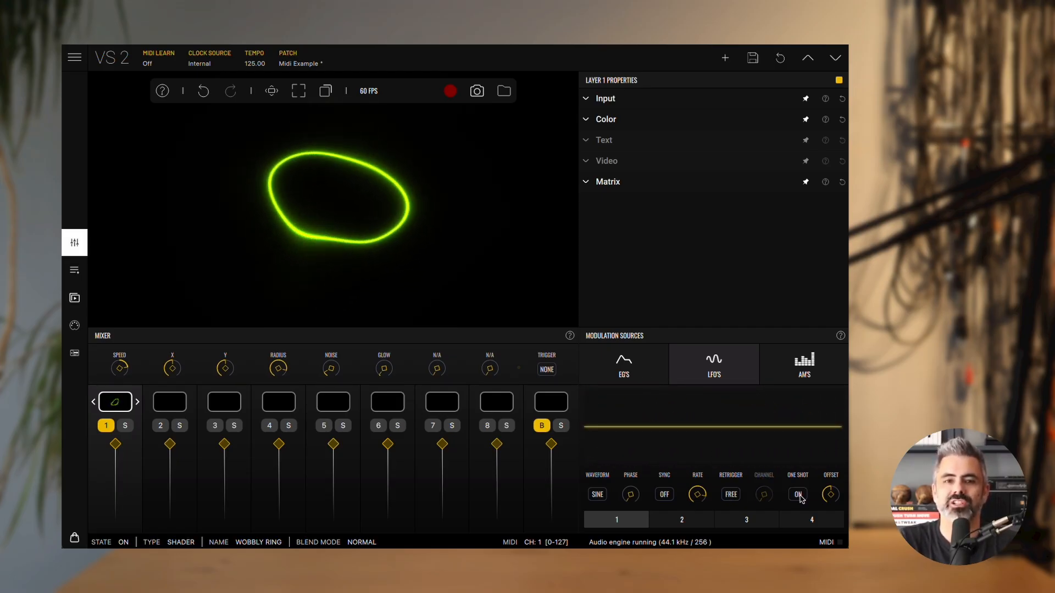
Set LFO 1 retrigger to KEY then back to FREE, and turn one-shot off
left_click(731, 494)
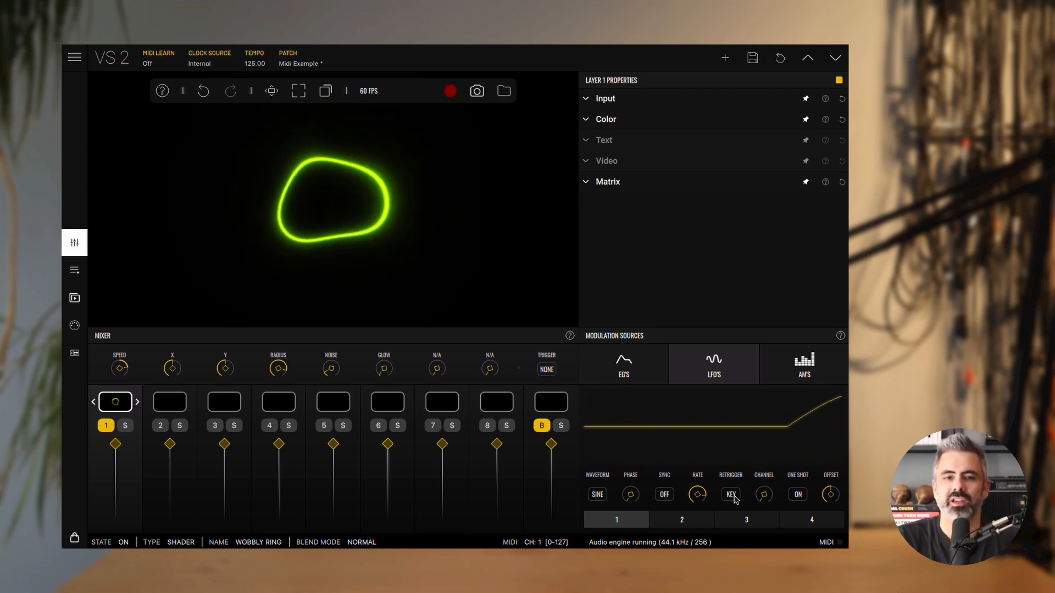
left_click(730, 495)
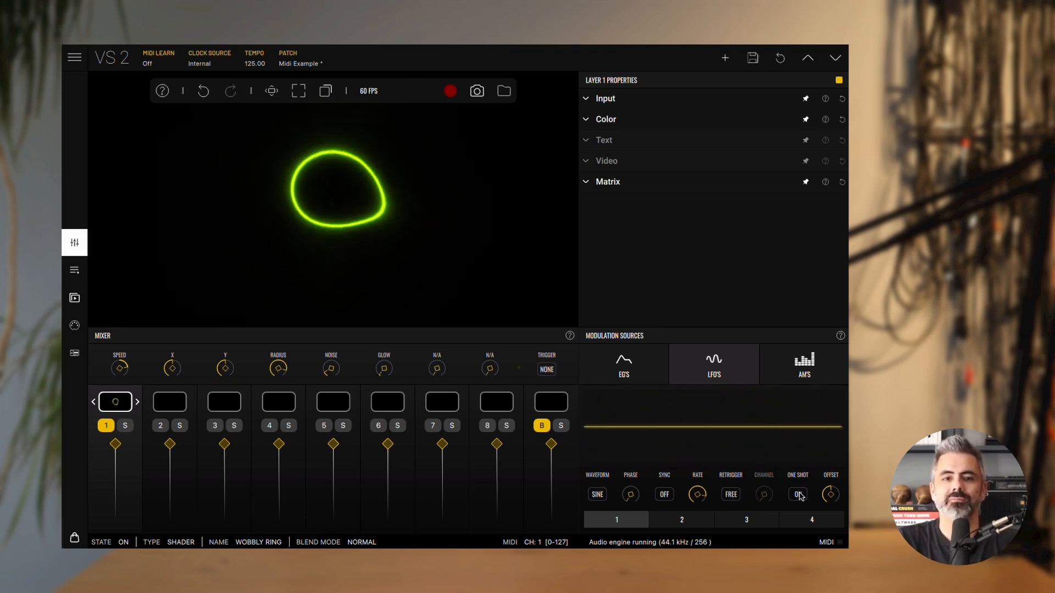
left_click(797, 495)
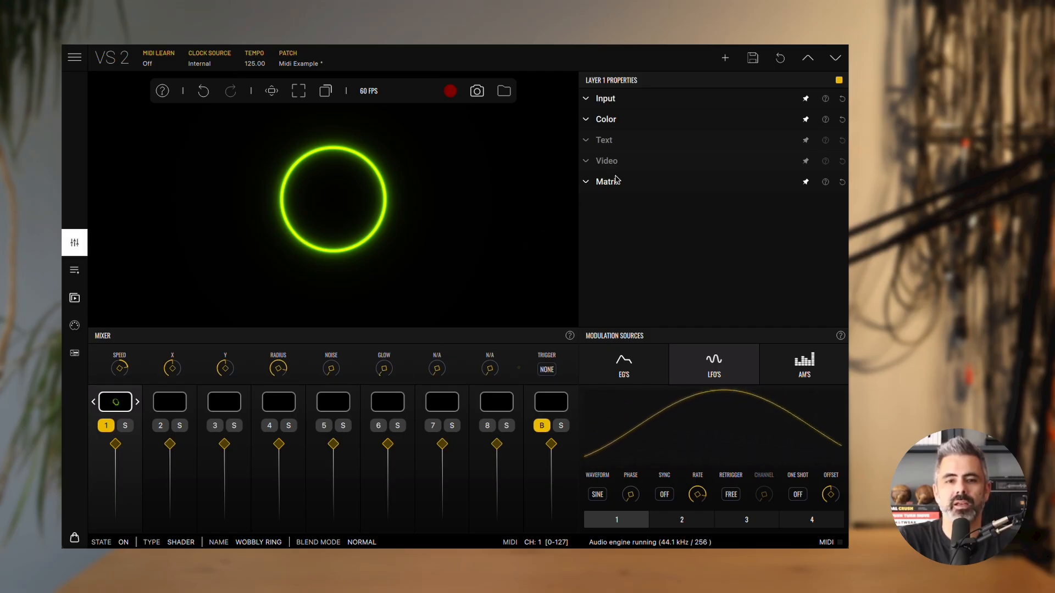
Expand layer 1's Matrix section
left_click(603, 181)
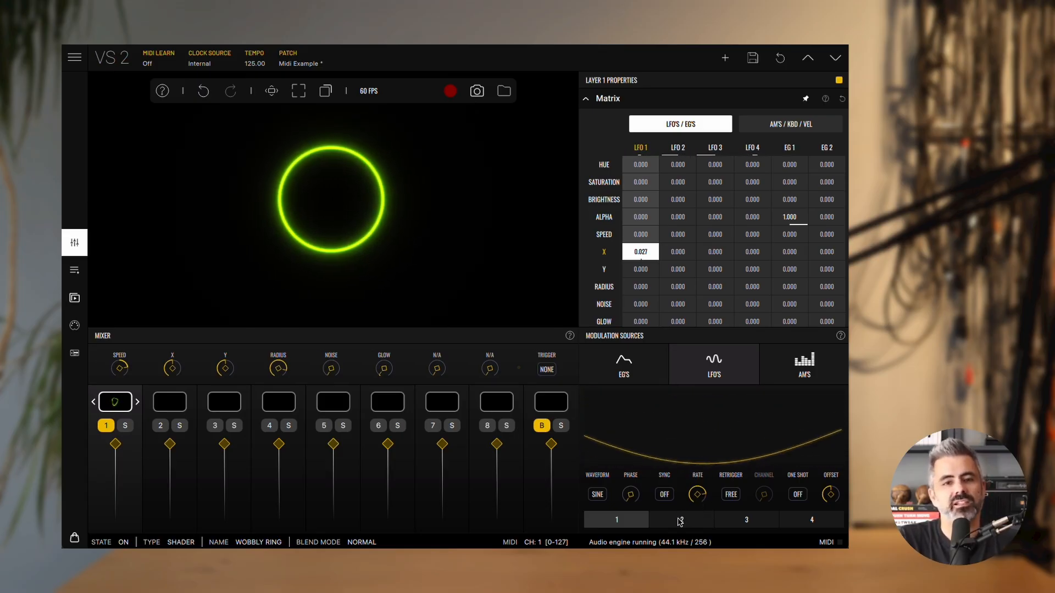
Select LFO 2 to show its settings
left_click(681, 518)
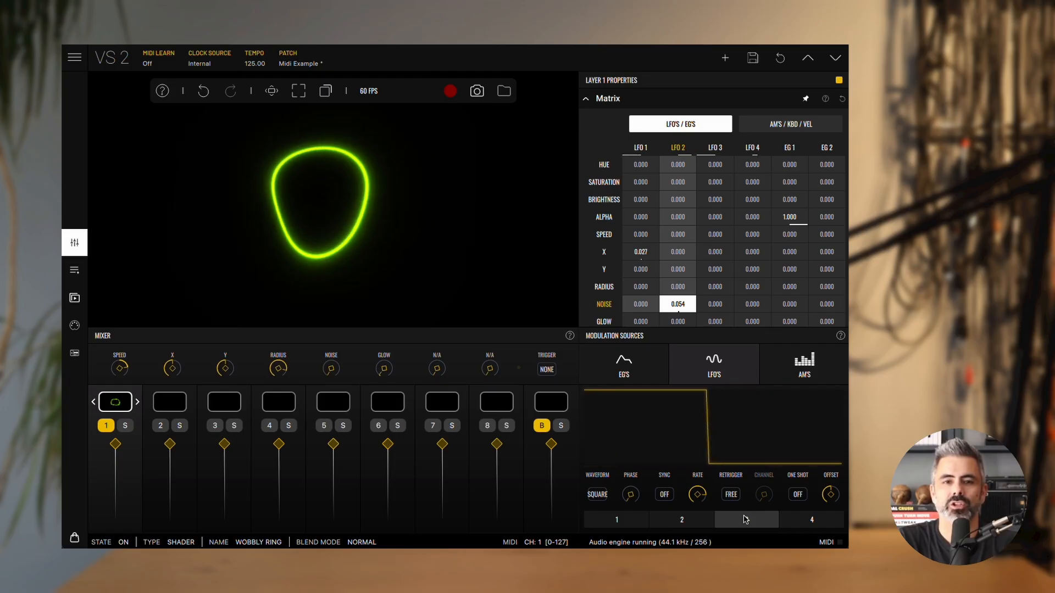
Select LFO 3 and set it to restart on each key (Retrigger KEY)
left_click(596, 495)
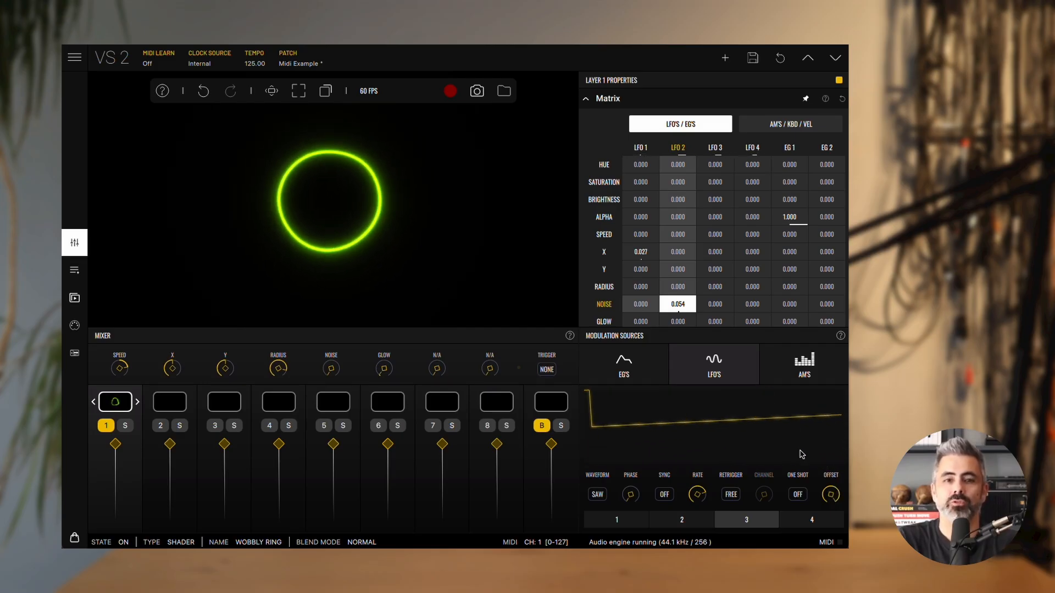
left_click(730, 495)
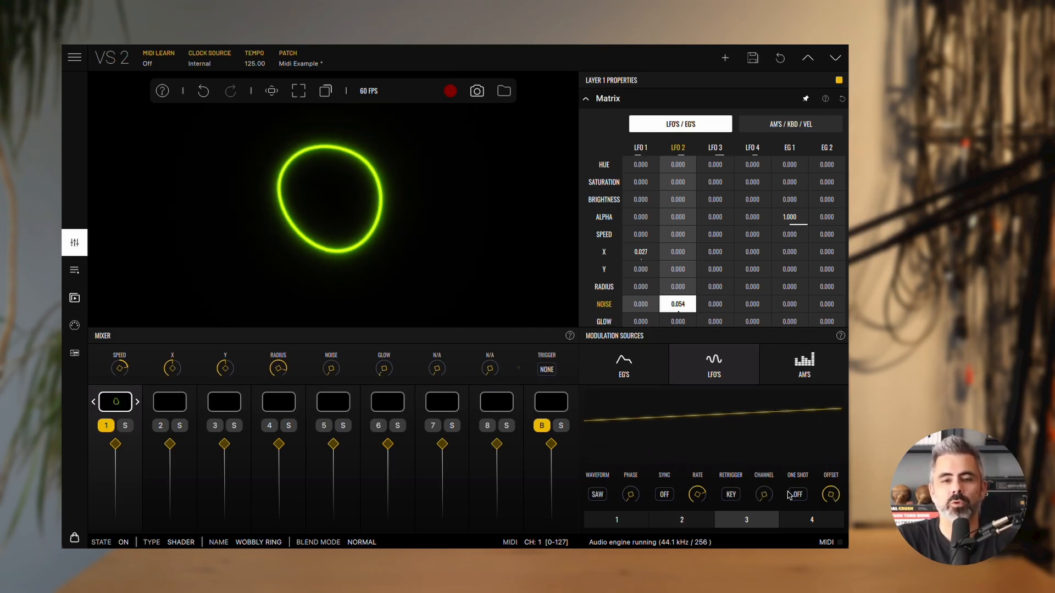
left_click(796, 495)
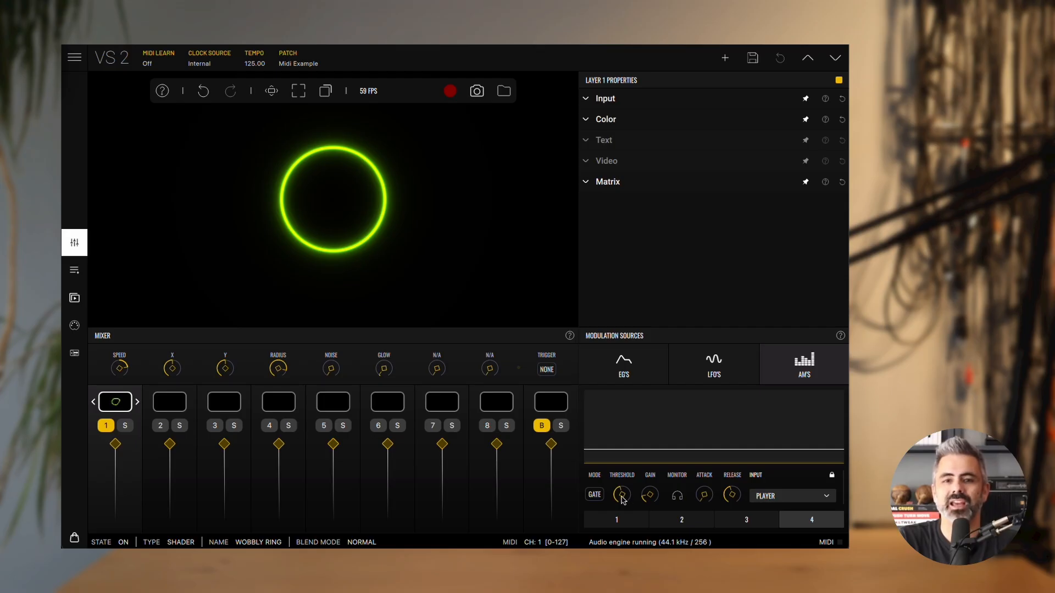
Change audio modulator 4's Mode from GATE to SPEC
left_click(594, 495)
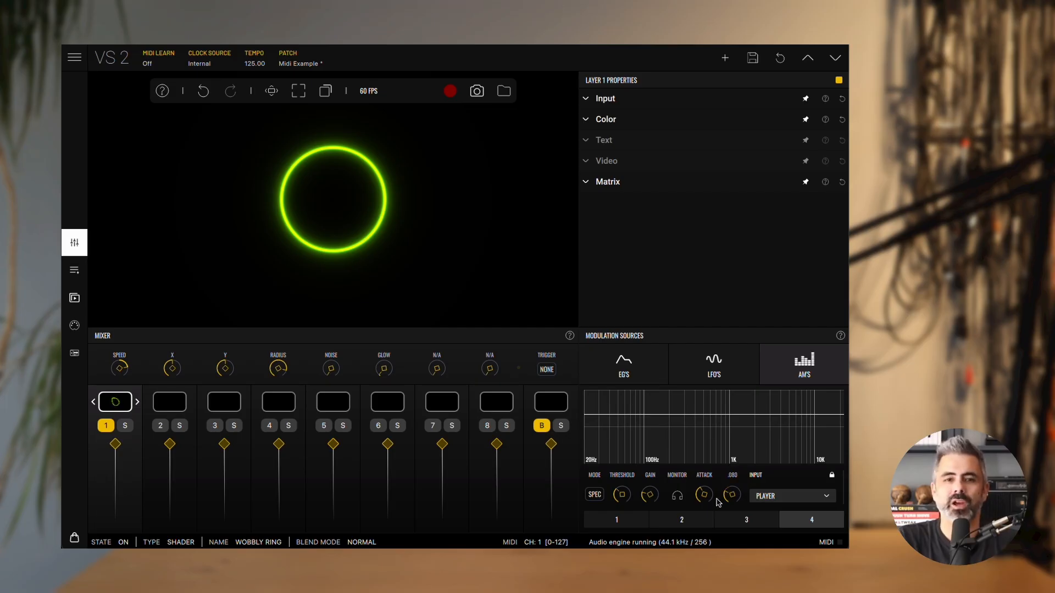
Adjust audio modulator 4's release and keep PLAYER as its input source
left_click_drag(731, 495, 731, 478)
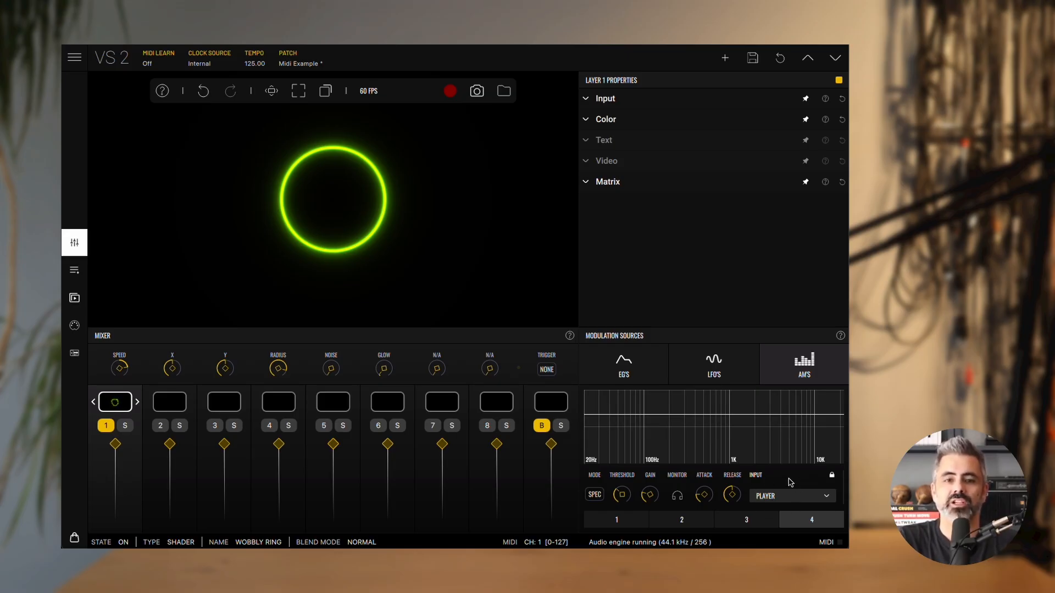
mouse_move(788, 500)
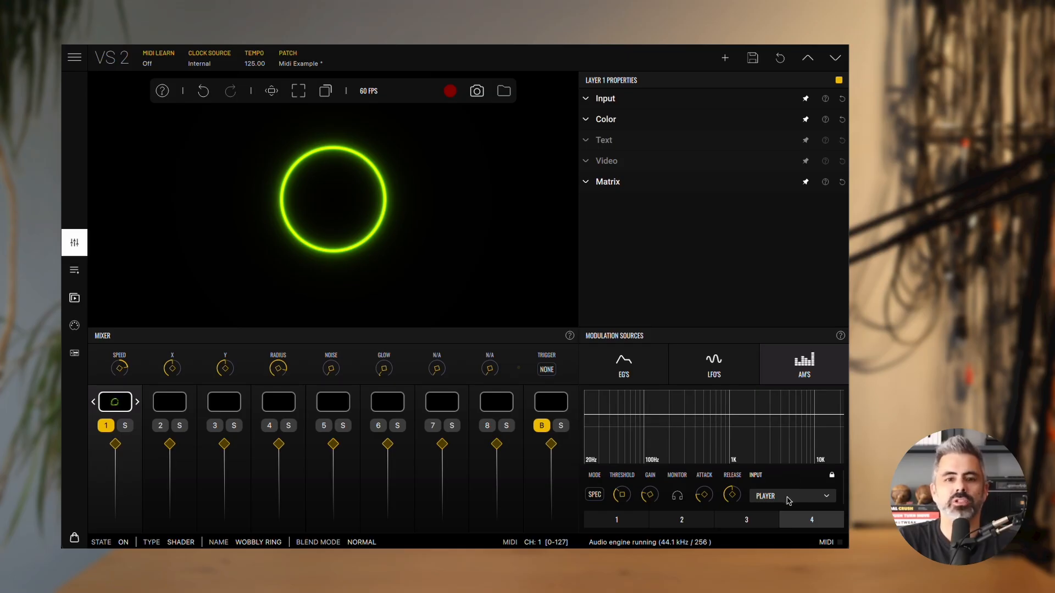
left_click(792, 495)
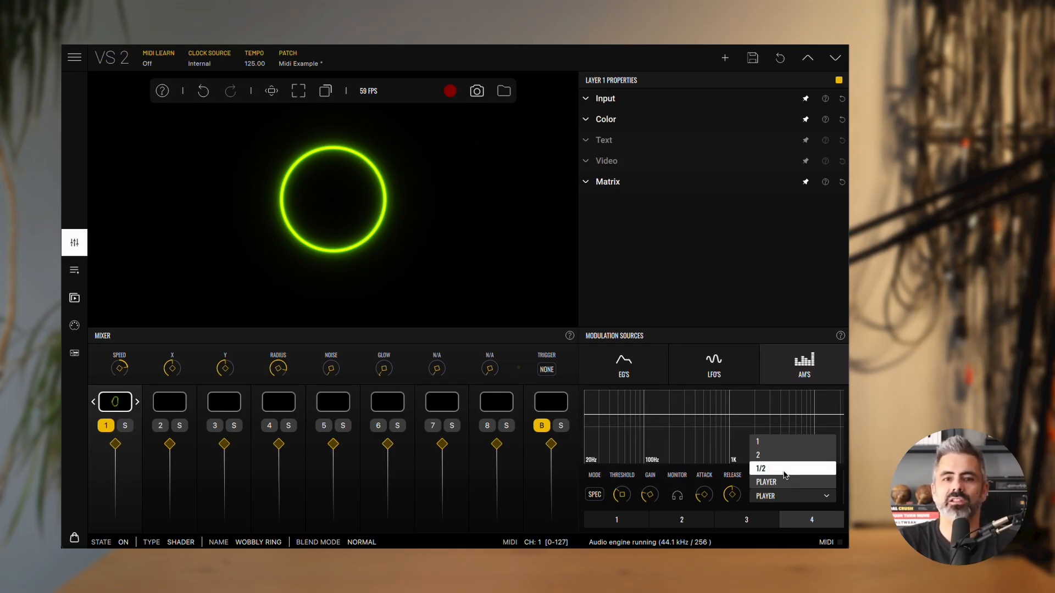
left_click(761, 468)
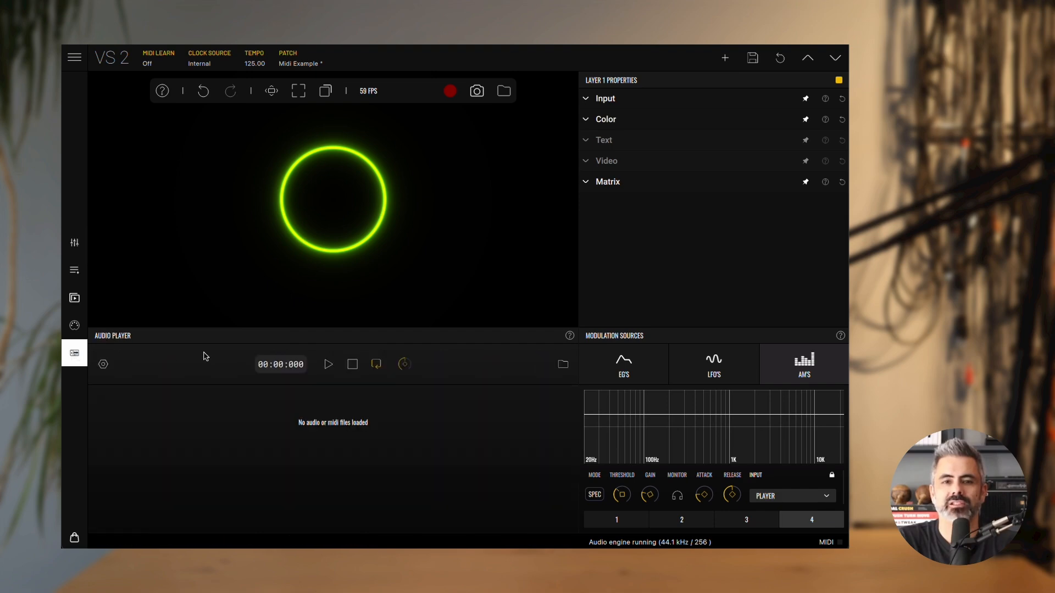
Load techno_5.flac from the Demos folder and play it
left_click(563, 364)
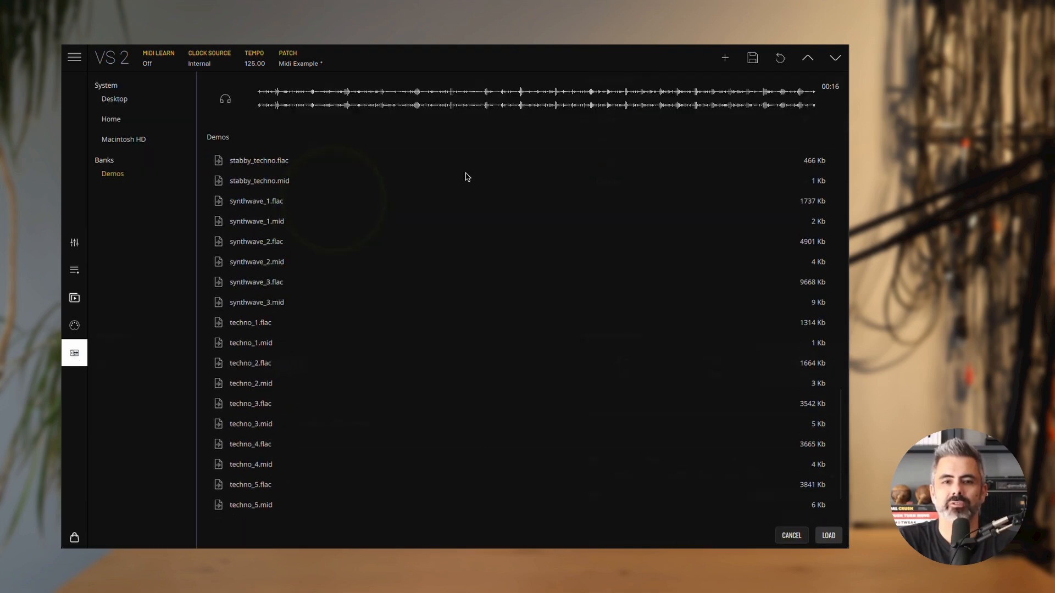
scroll("down", 3)
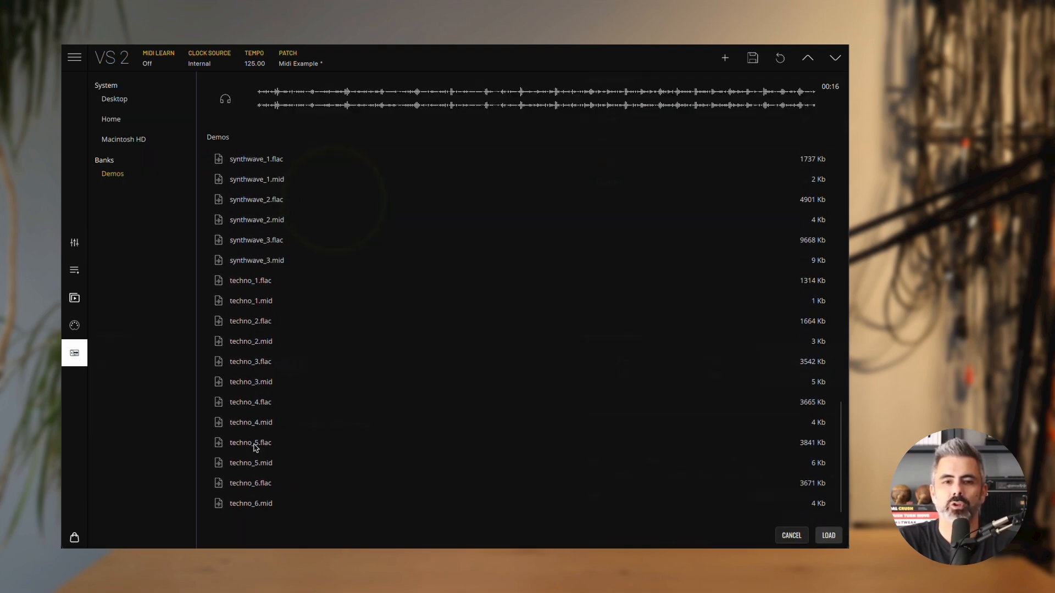
left_click(828, 535)
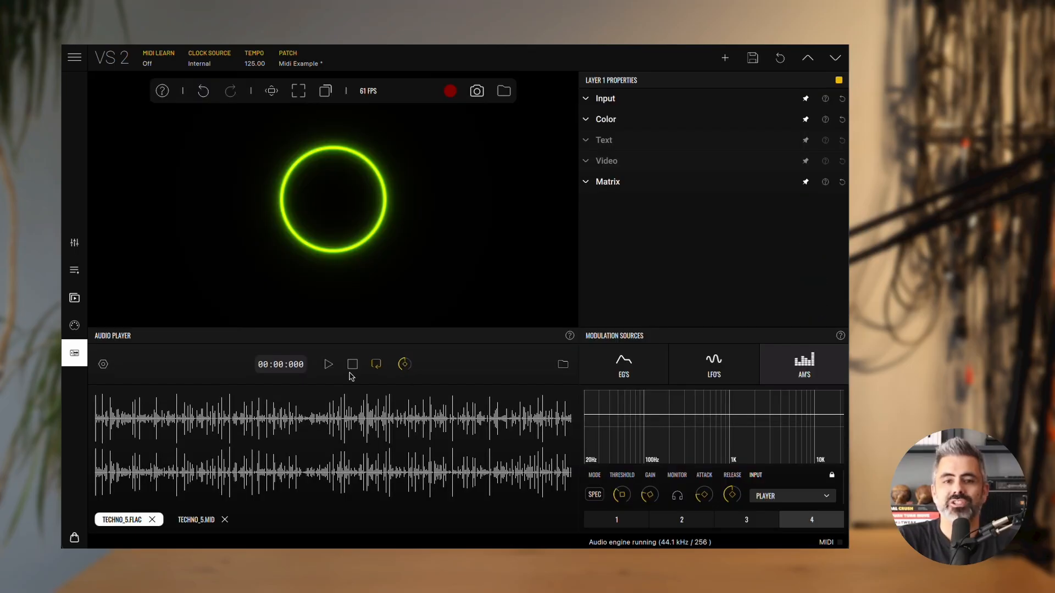
left_click(328, 364)
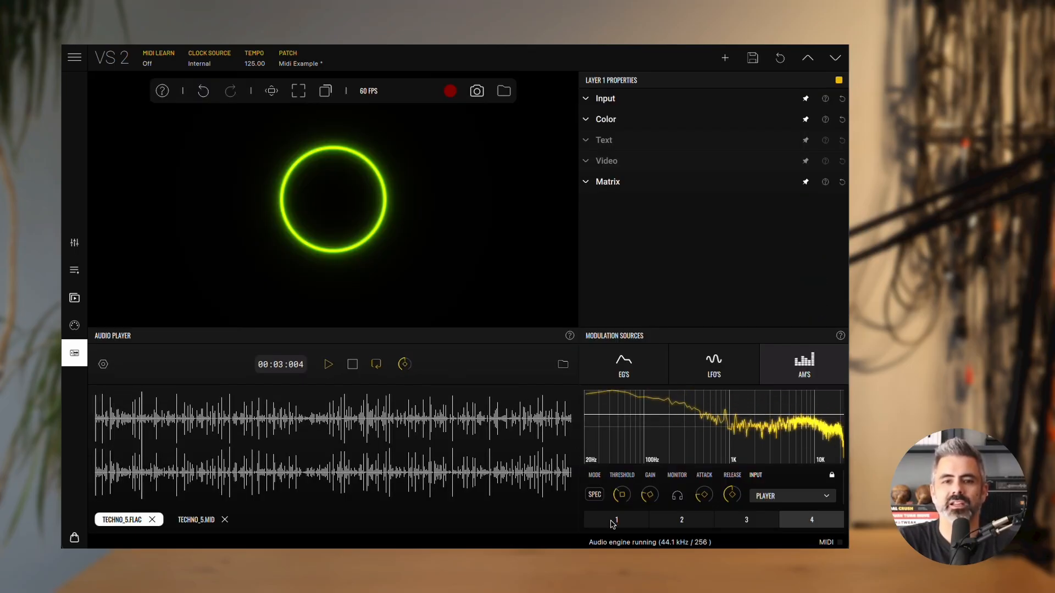
Select audio modulator 1 and switch its Mode from GATE to SPEC
left_click(594, 495)
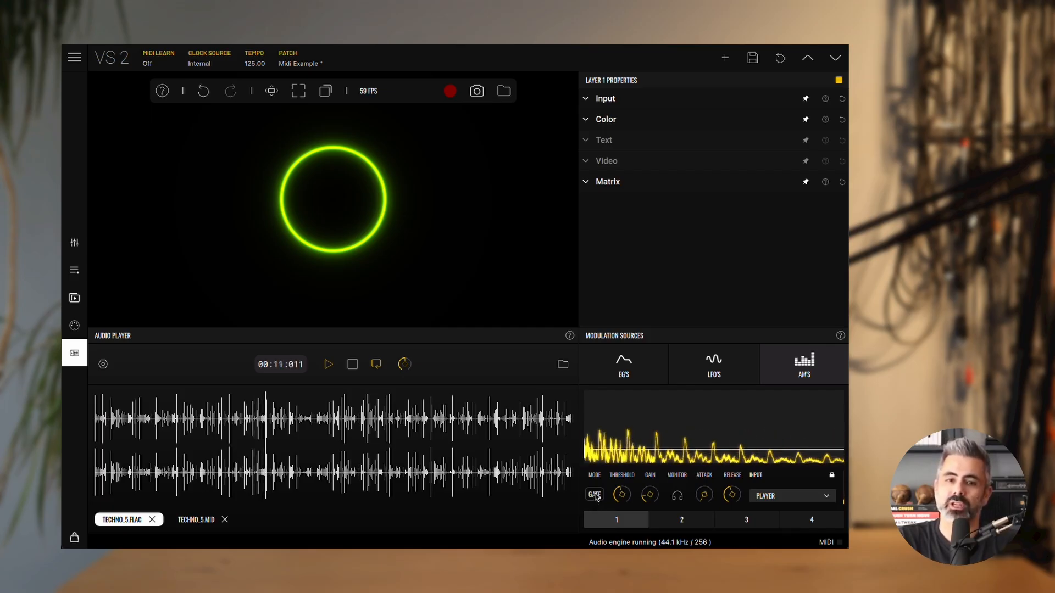
left_click(594, 495)
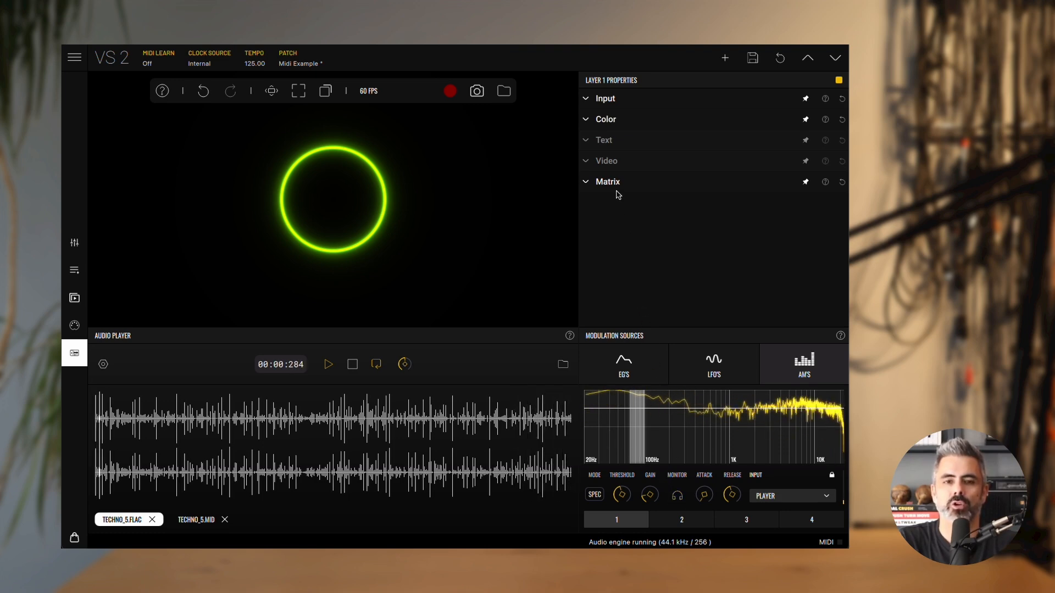
Expand the matrix and set AM 1 radius 0.058, AM 2 glow 0.724, AM 3 hue 0.183
left_click(608, 181)
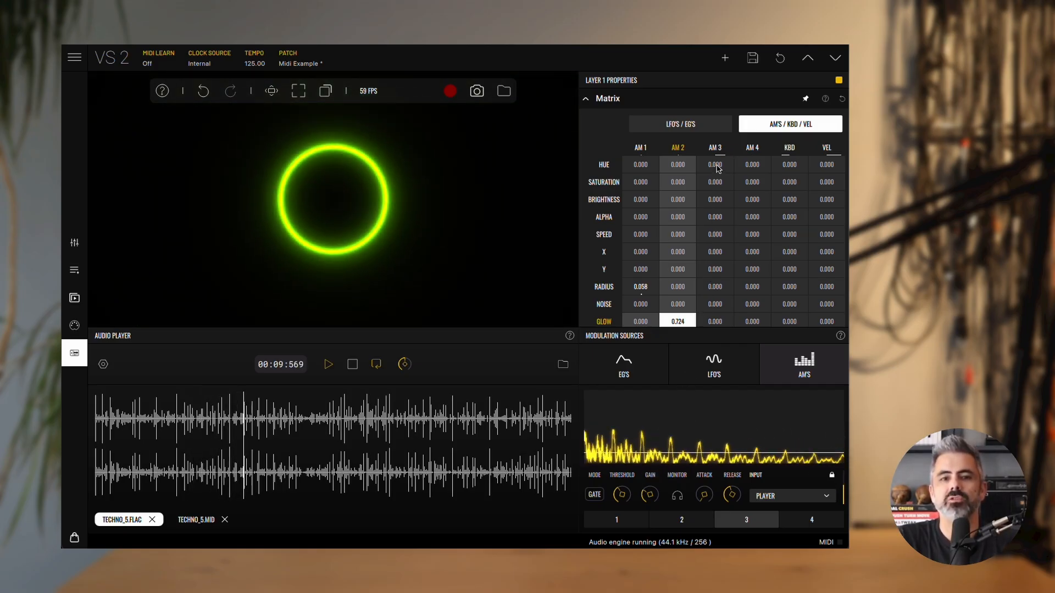
left_click(714, 164)
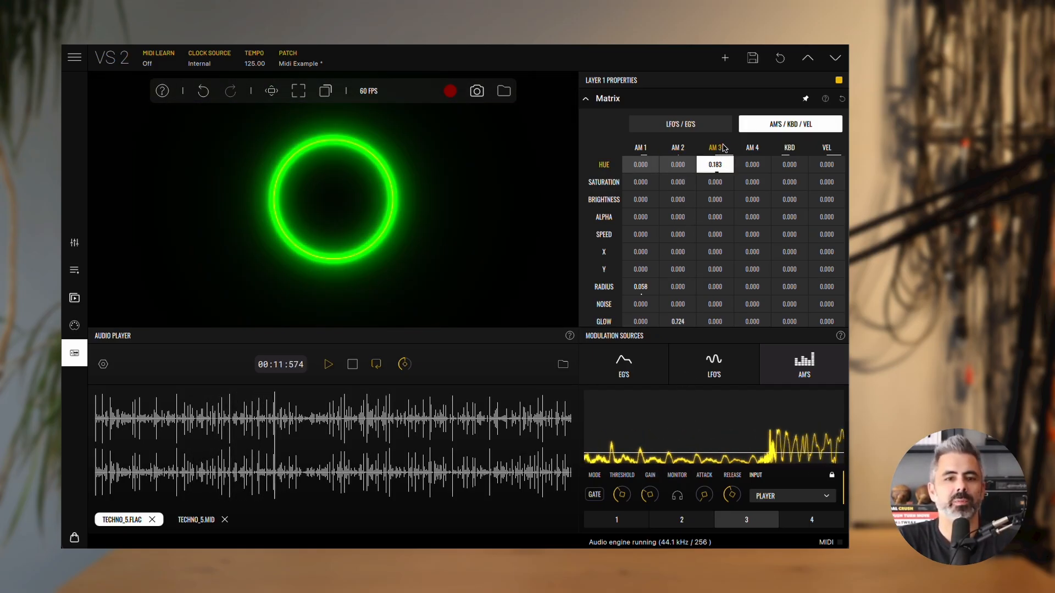